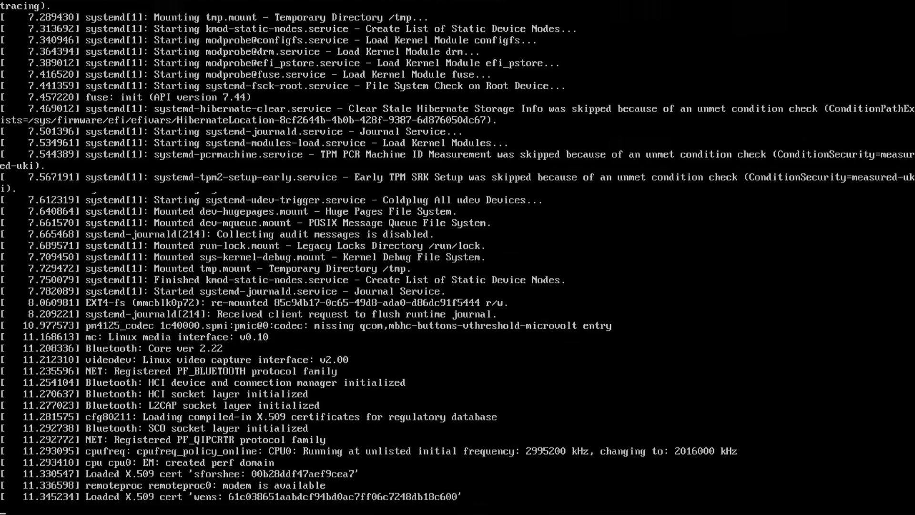
# Step: Let the kernel boot messages scroll past until the graphical login screen appears
pyautogui.scroll(-3)
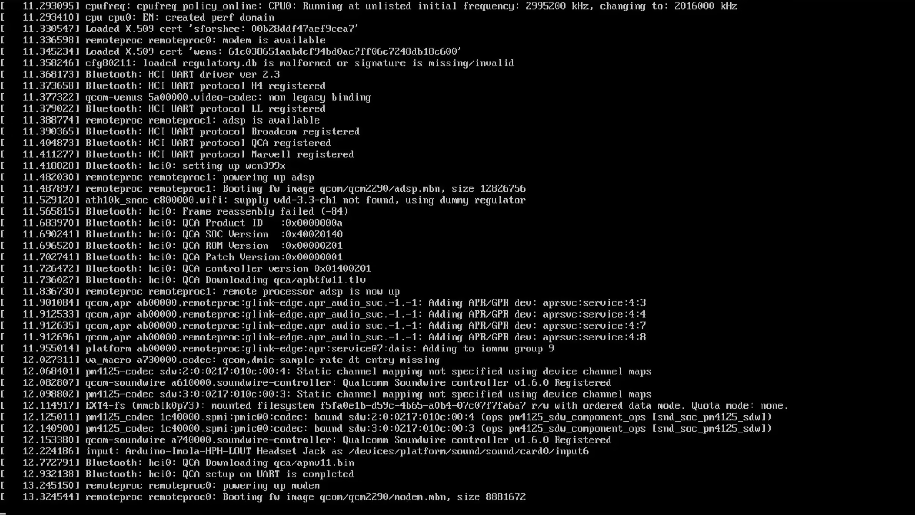
pyautogui.scroll(-3)
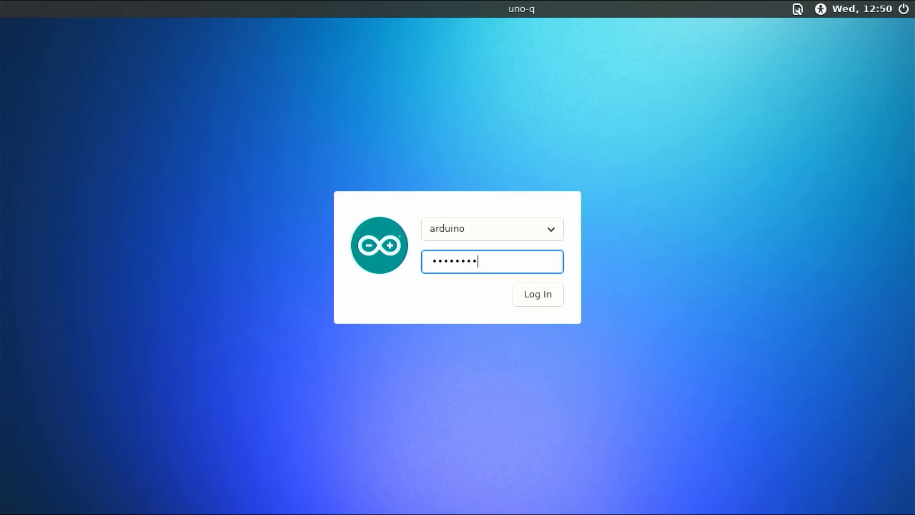
# Step: Log in to the session and join the Wi-Fi network in Network Setup
pyautogui.click(537, 294)
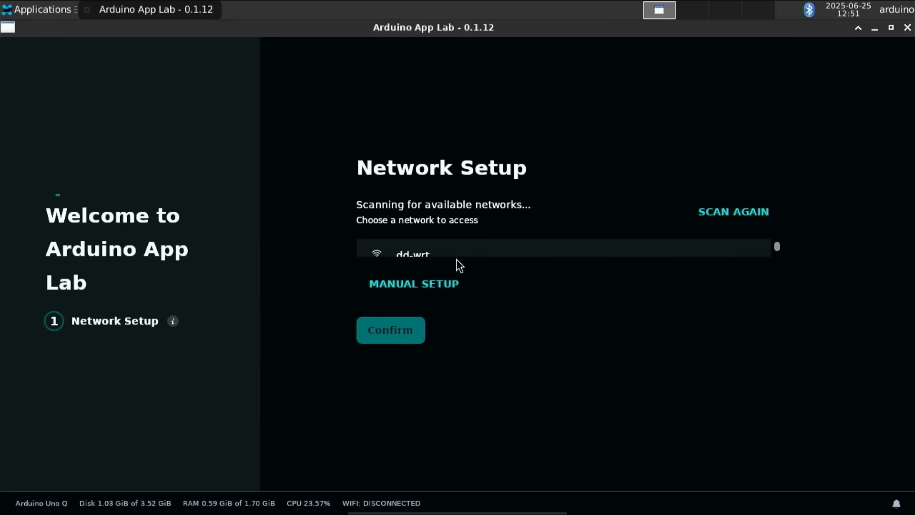
pyautogui.click(389, 329)
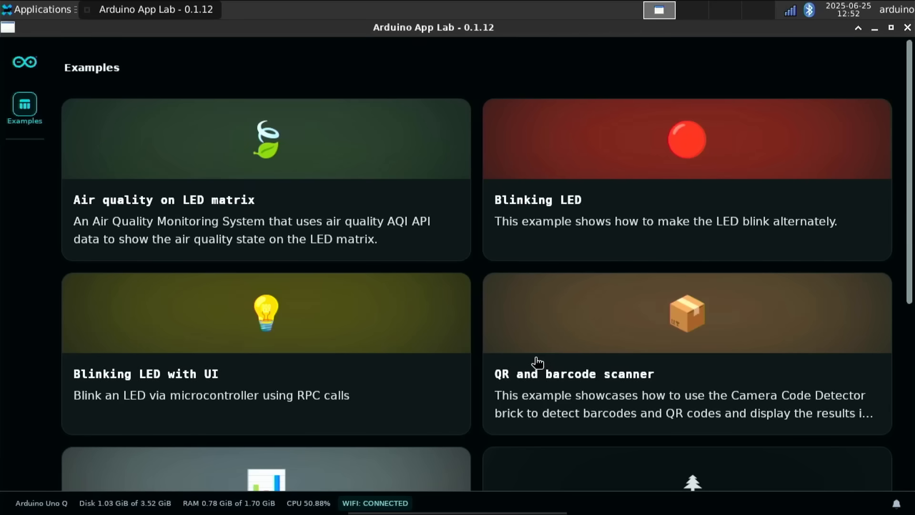
pyautogui.moveTo(781, 138)
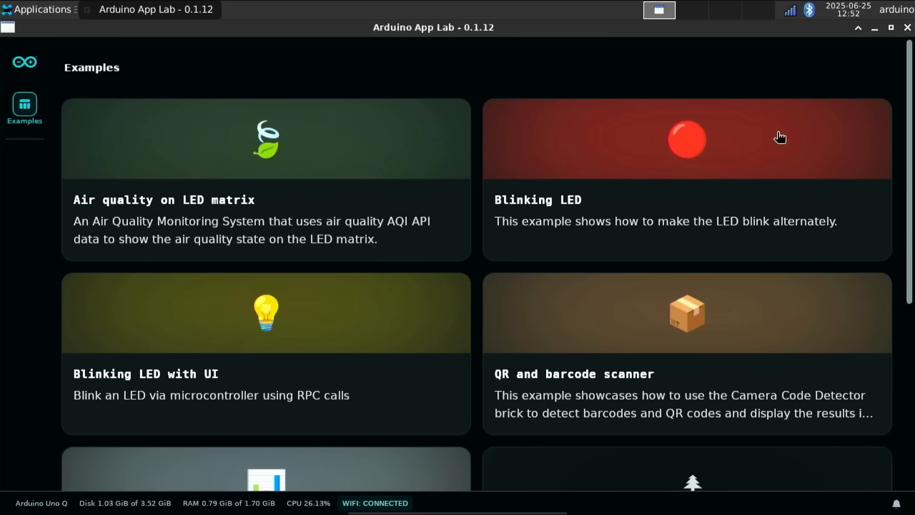
pyautogui.moveTo(909, 27)
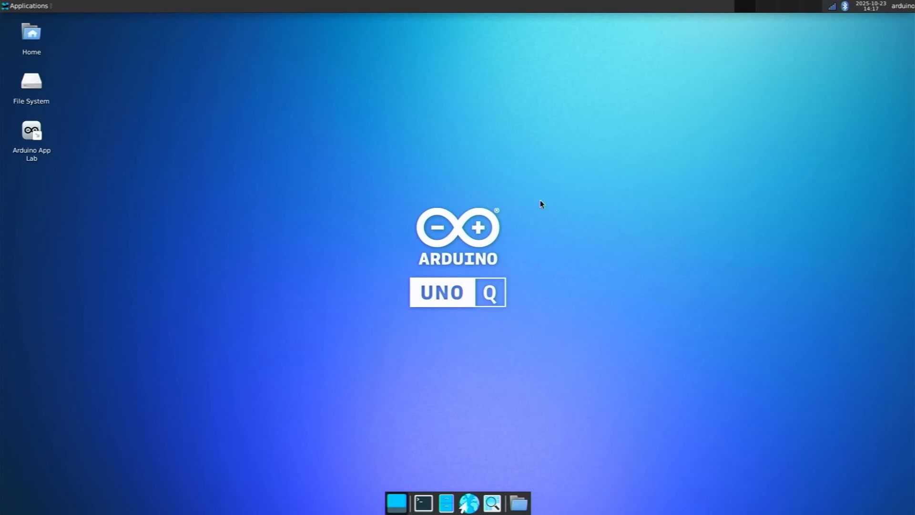
pyautogui.moveTo(548, 204)
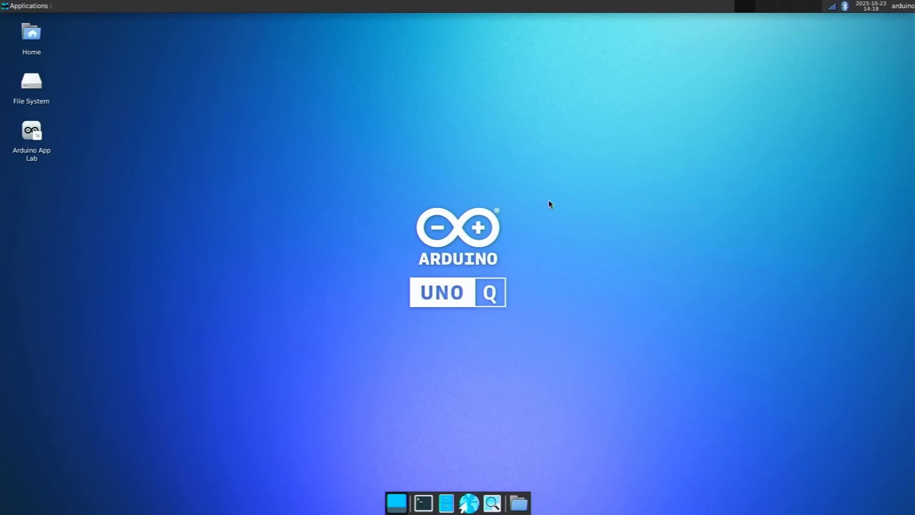
pyautogui.moveTo(577, 224)
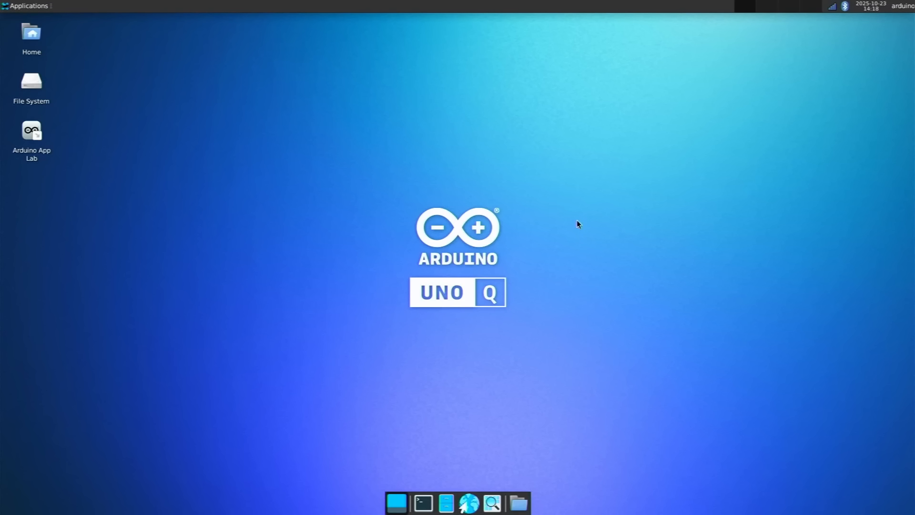
pyautogui.moveTo(427, 412)
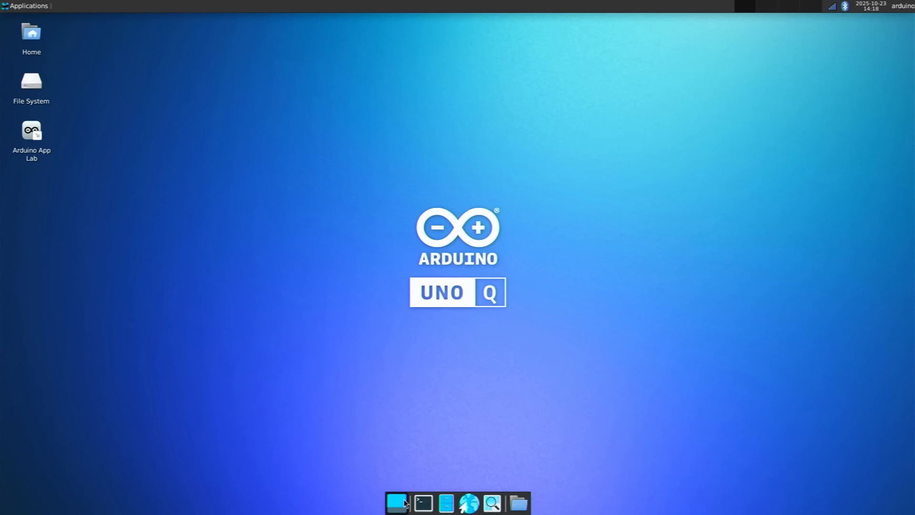
pyautogui.moveTo(445, 506)
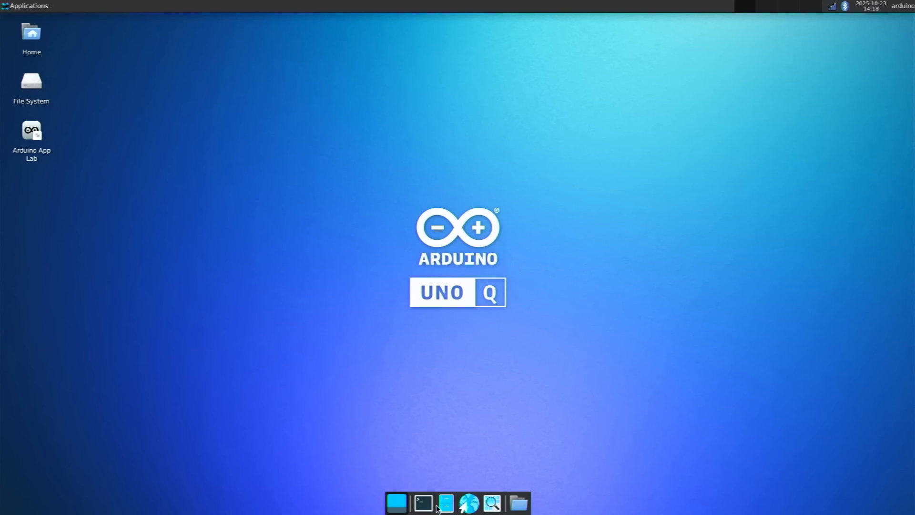
pyautogui.moveTo(503, 511)
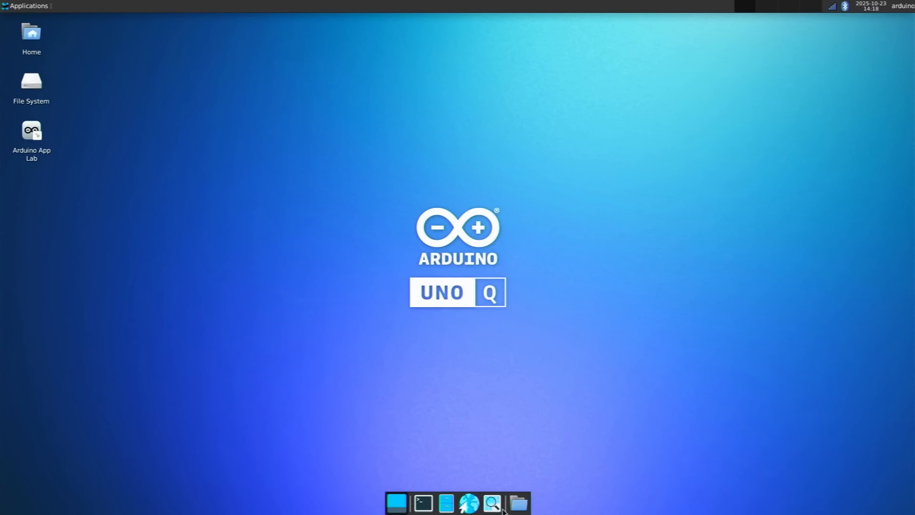
pyautogui.moveTo(111, 80)
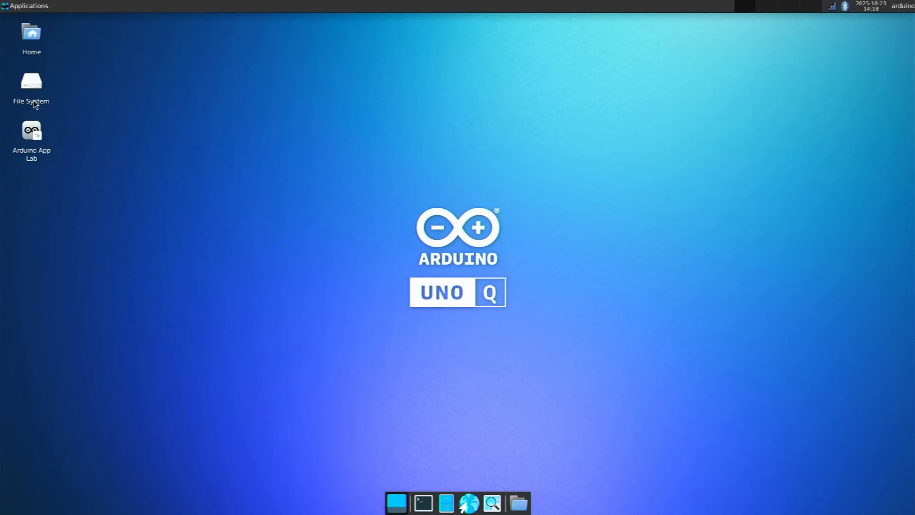
pyautogui.moveTo(64, 159)
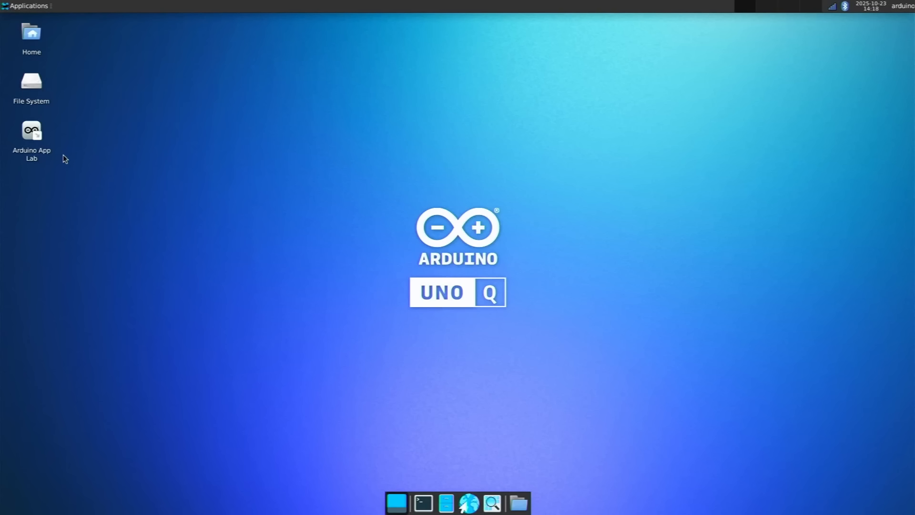
pyautogui.moveTo(56, 56)
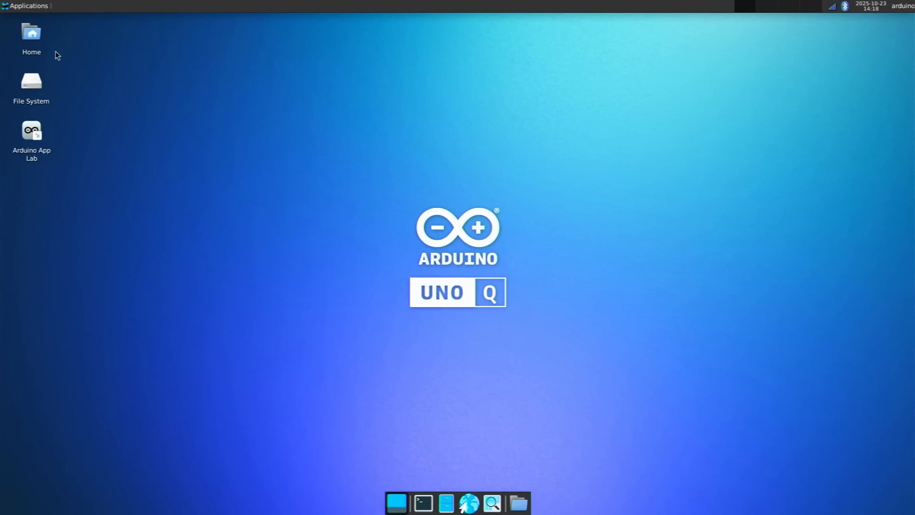
pyautogui.click(27, 5)
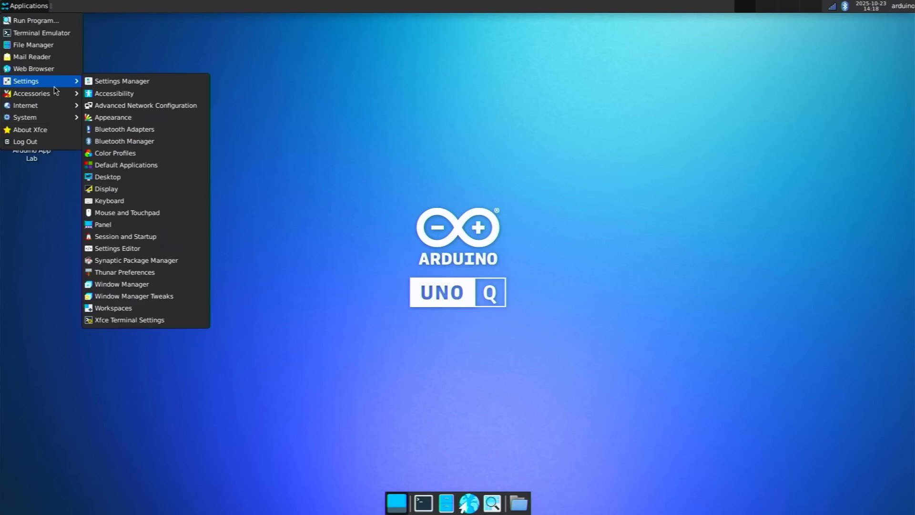
pyautogui.moveTo(25, 106)
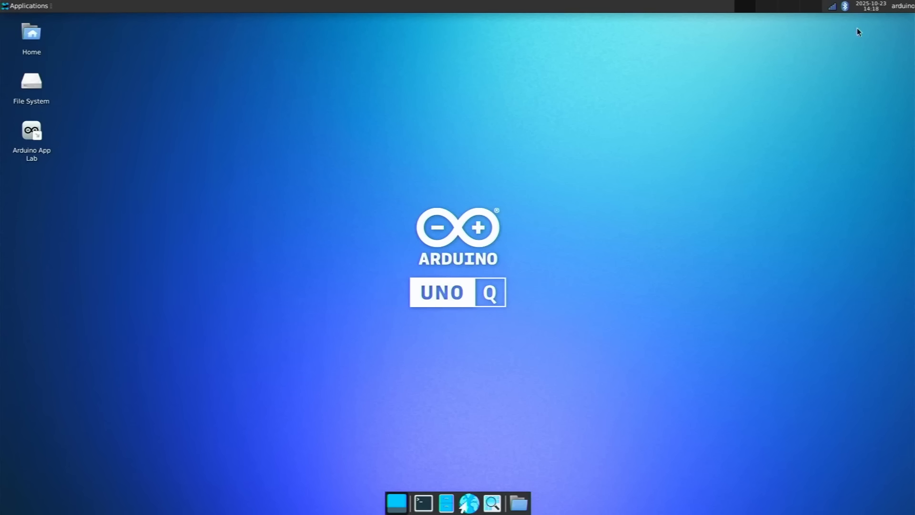
pyautogui.click(904, 5)
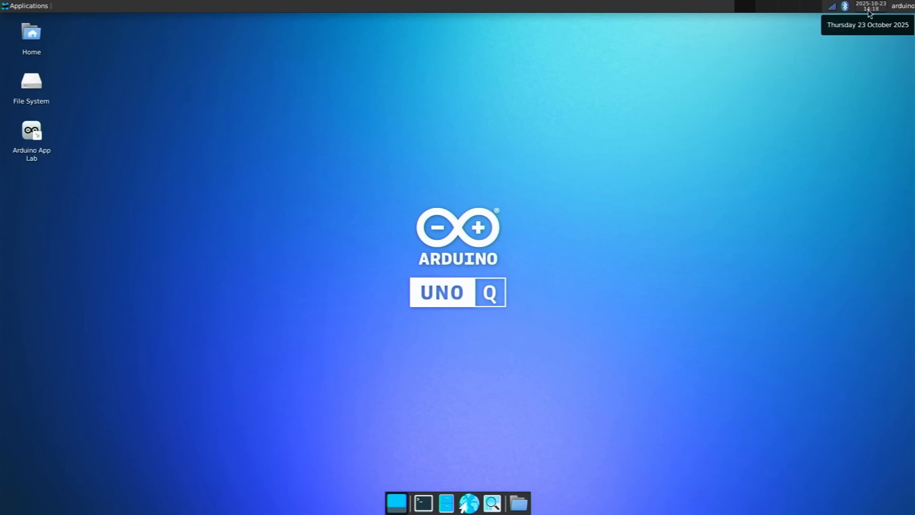
pyautogui.moveTo(846, 10)
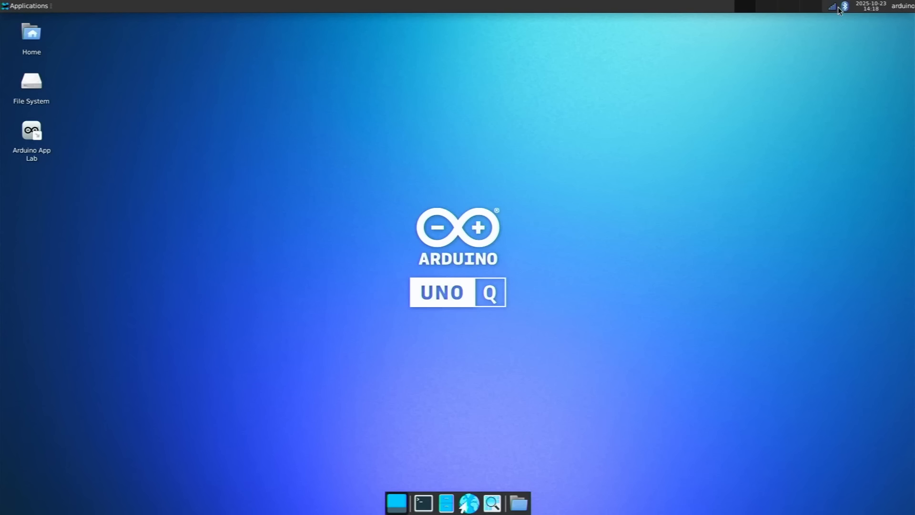
pyautogui.click(831, 7)
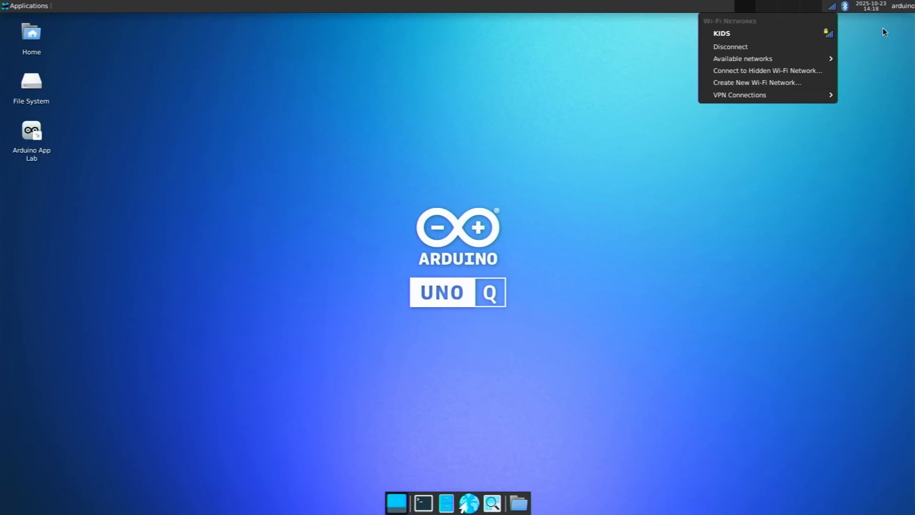
pyautogui.click(481, 332)
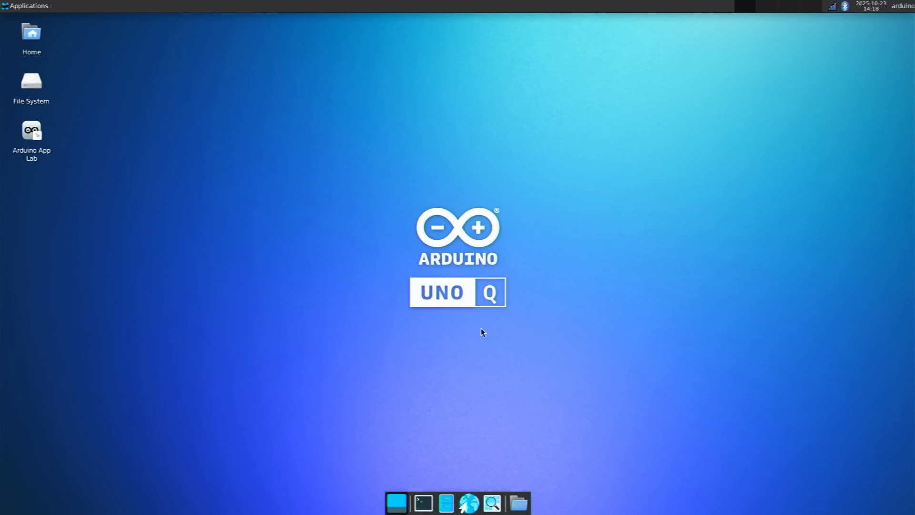
pyautogui.moveTo(446, 502)
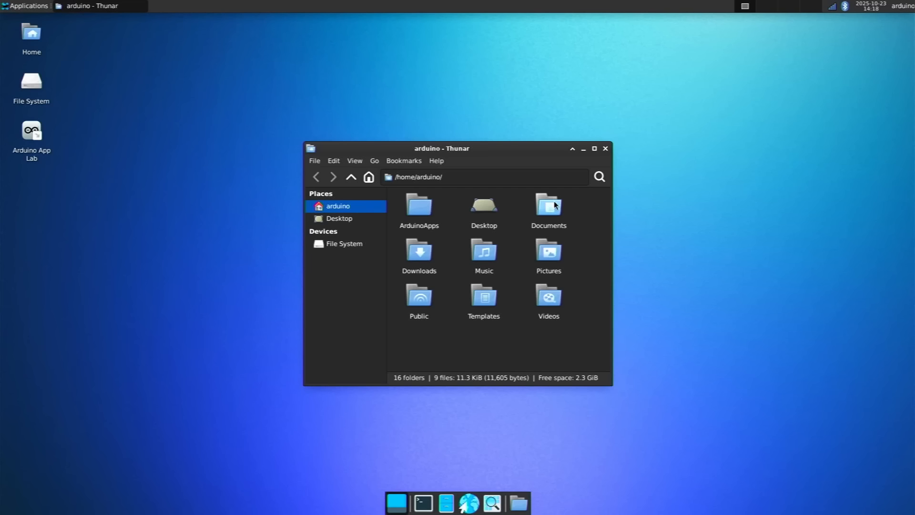
pyautogui.doubleClick(547, 208)
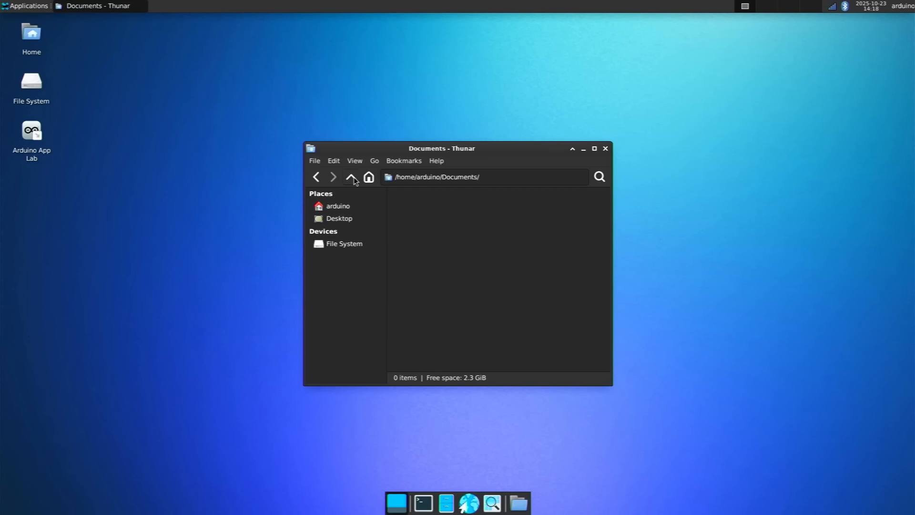
pyautogui.click(351, 178)
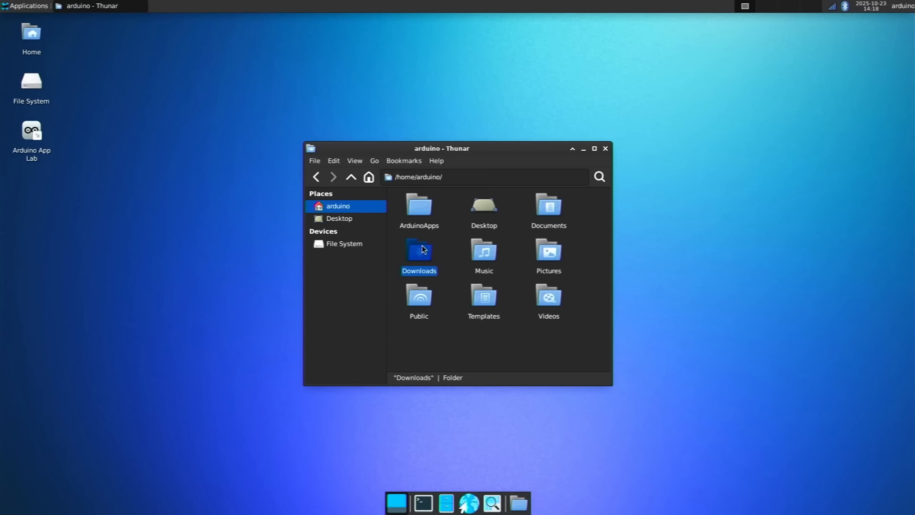
pyautogui.doubleClick(418, 251)
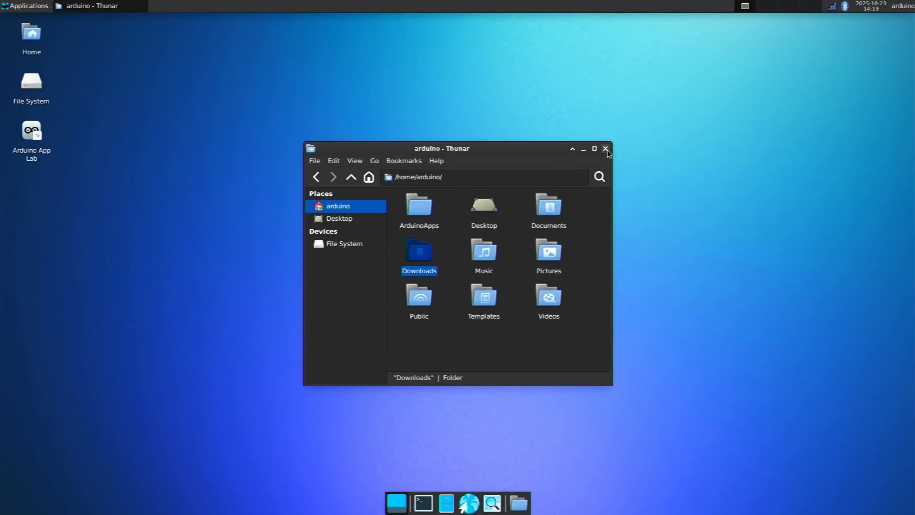
pyautogui.click(605, 149)
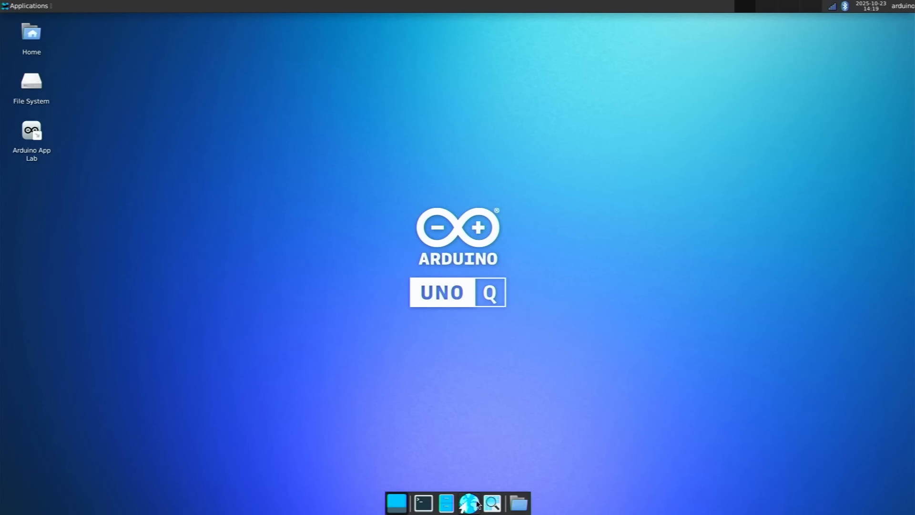
pyautogui.moveTo(509, 384)
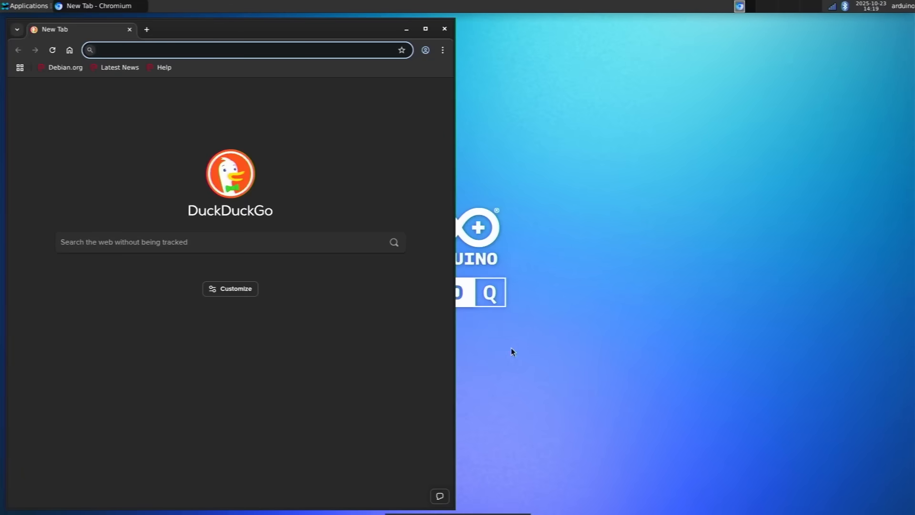
# Step: Search DuckDuckGo for 'gary explains'
pyautogui.click(204, 242)
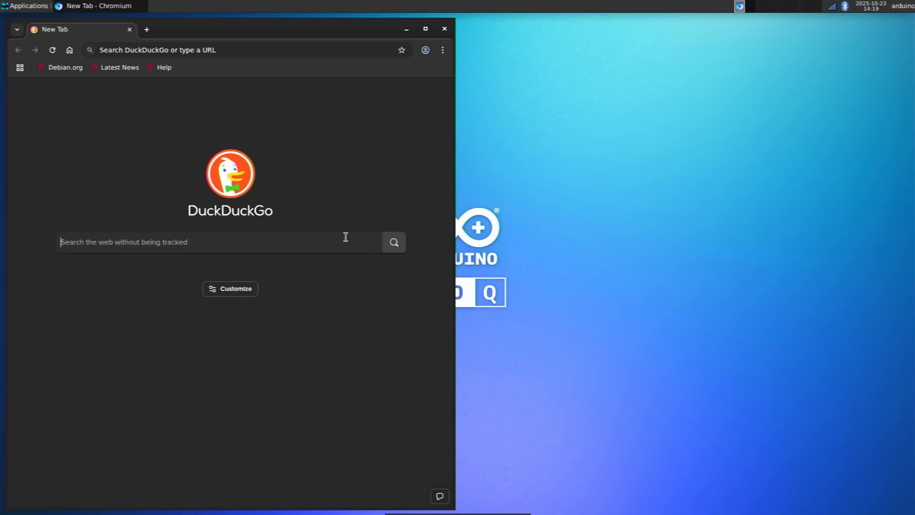
pyautogui.write('gary explains')
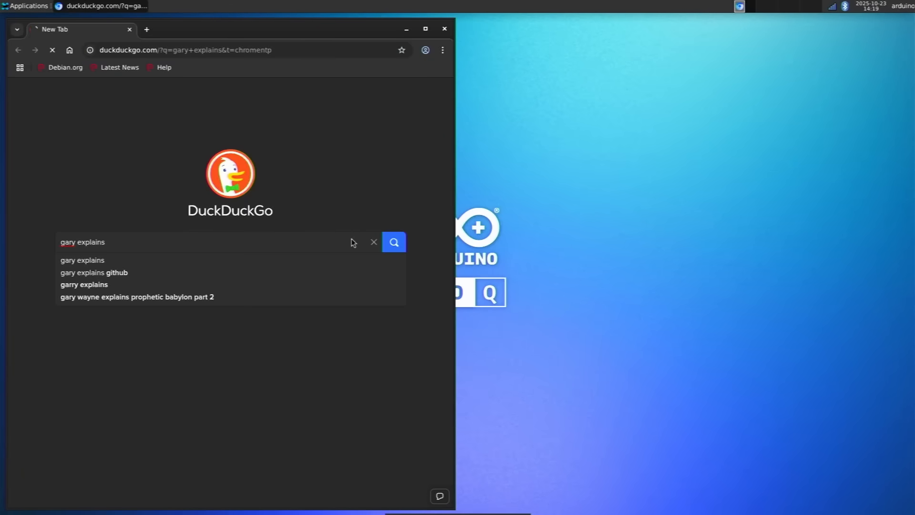
pyautogui.click(393, 241)
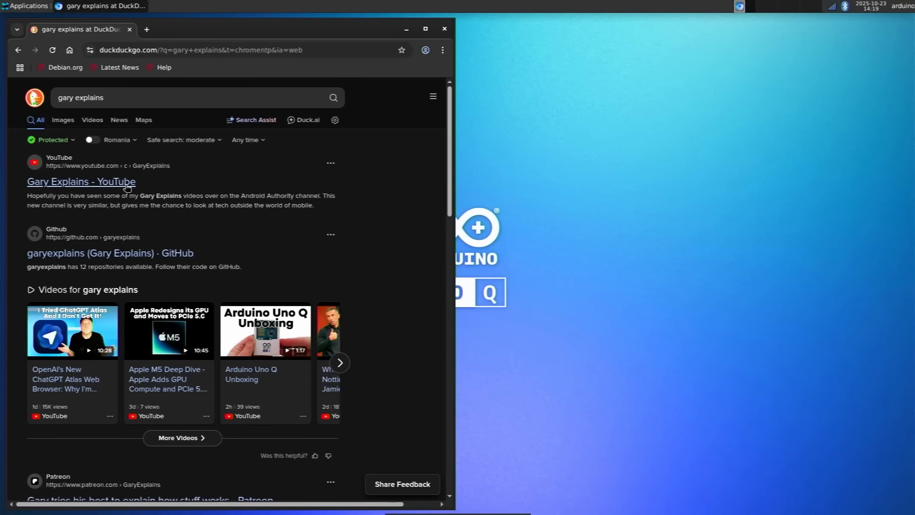
# Step: Visit the Gary Explains YouTube channel result, then close Chromium to the desktop
pyautogui.click(80, 181)
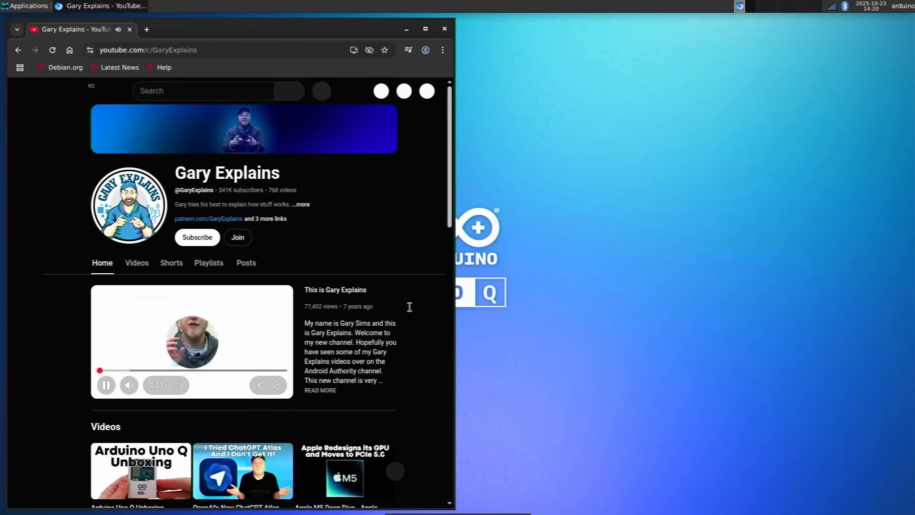
pyautogui.scroll(-3)
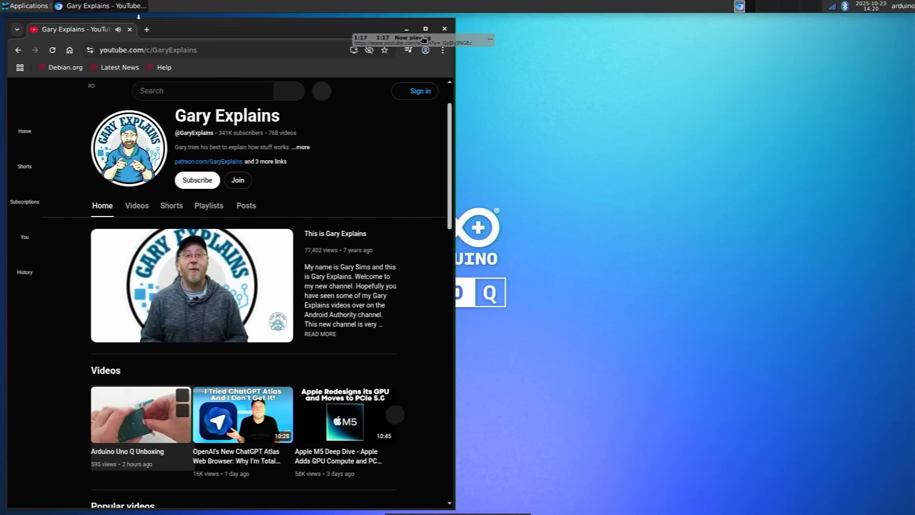
pyautogui.click(141, 415)
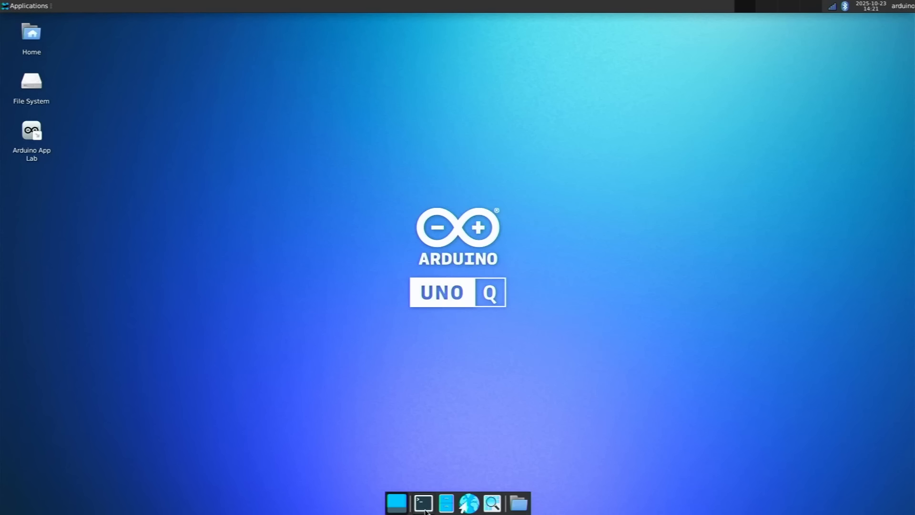
# Step: Launch the Terminal Emulator from the dock and maximize it
pyautogui.click(423, 503)
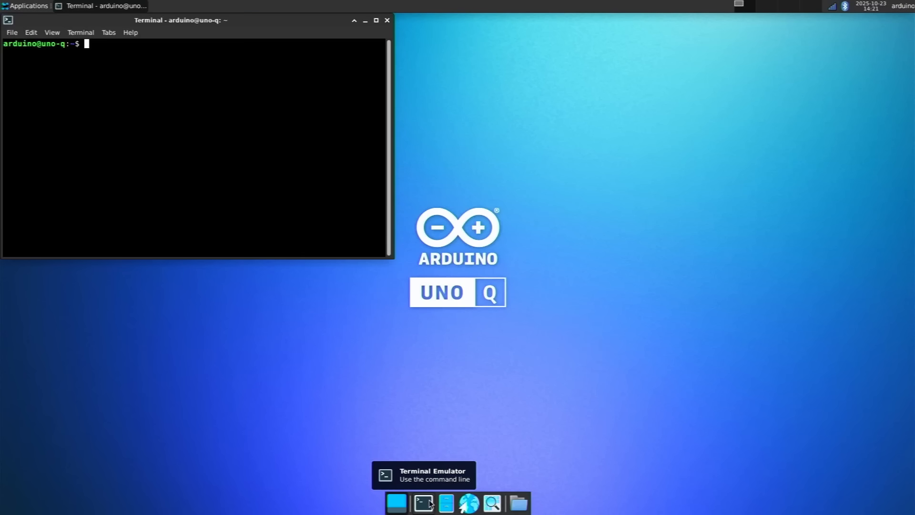
pyautogui.moveTo(324, 113)
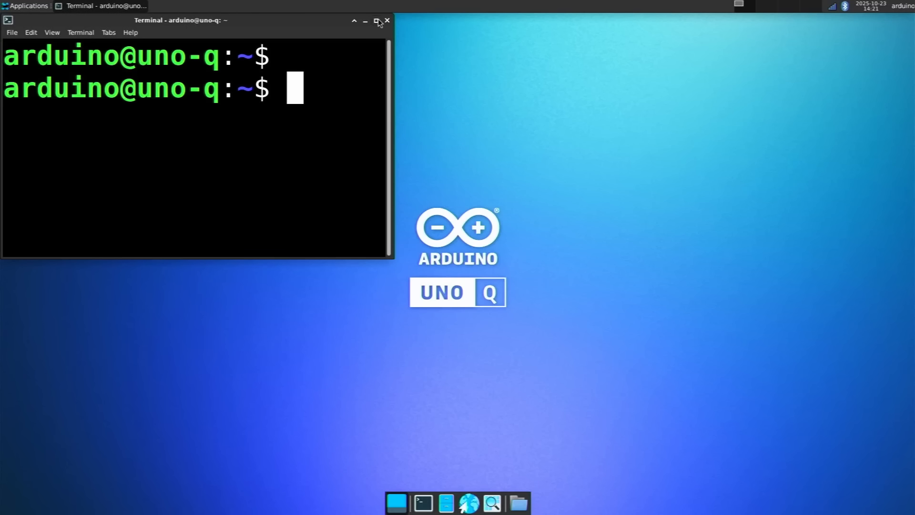
pyautogui.click(379, 21)
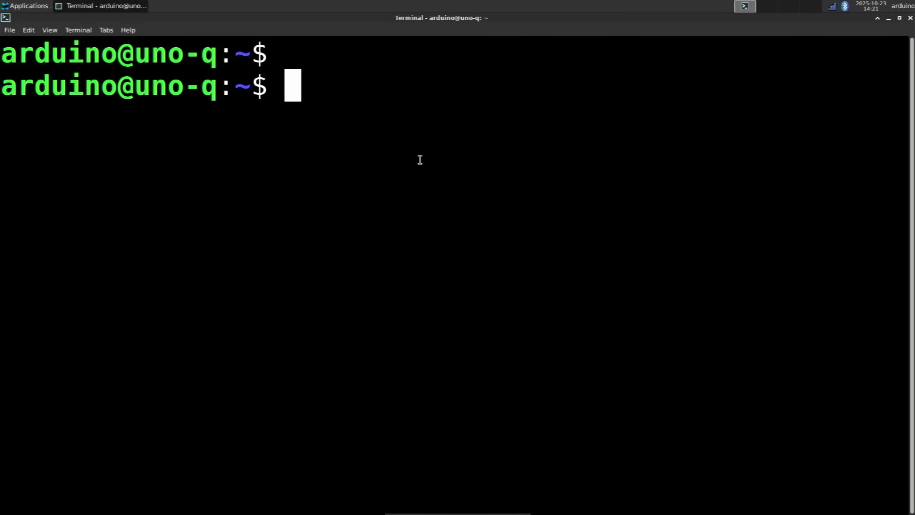
# Step: Run lscpu and review the four Qualcomm Kryo-V2 aarch64 cores it reports
pyautogui.write('lscpu')
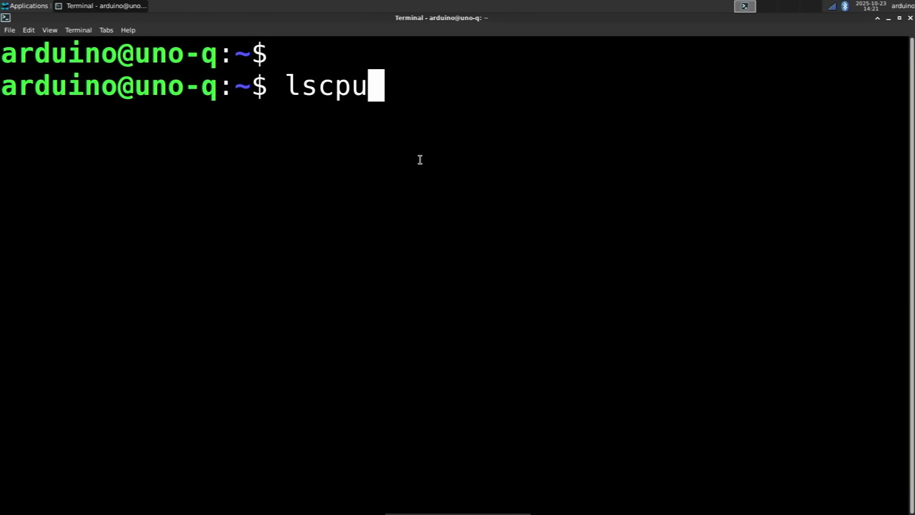
pyautogui.press('Return')
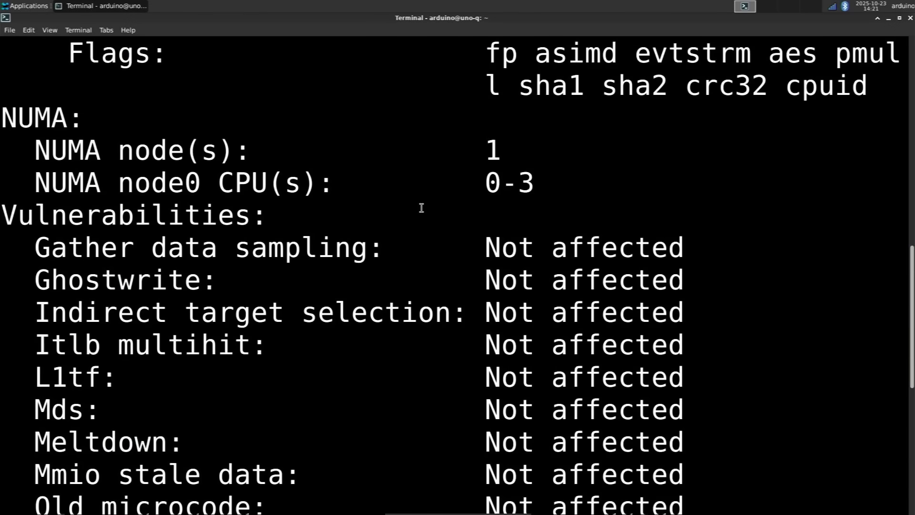
pyautogui.scroll(3)
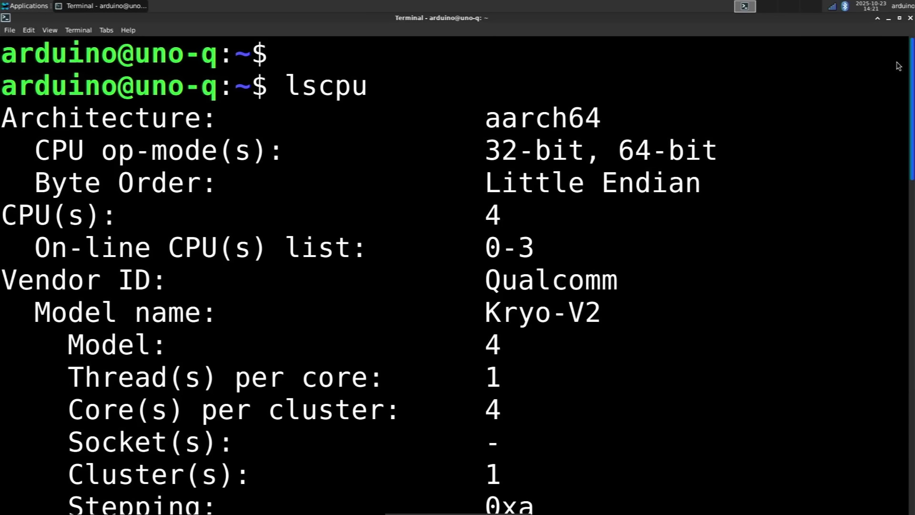
pyautogui.moveTo(498, 182)
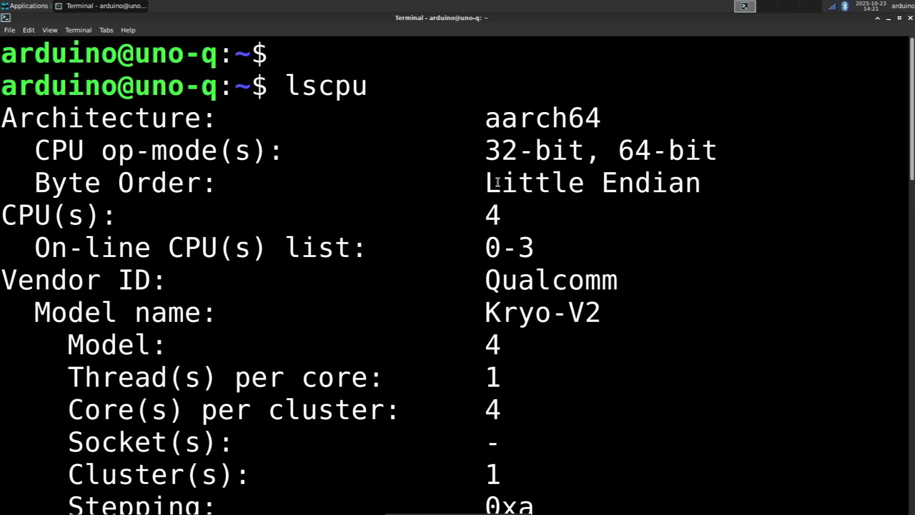
pyautogui.moveTo(512, 264)
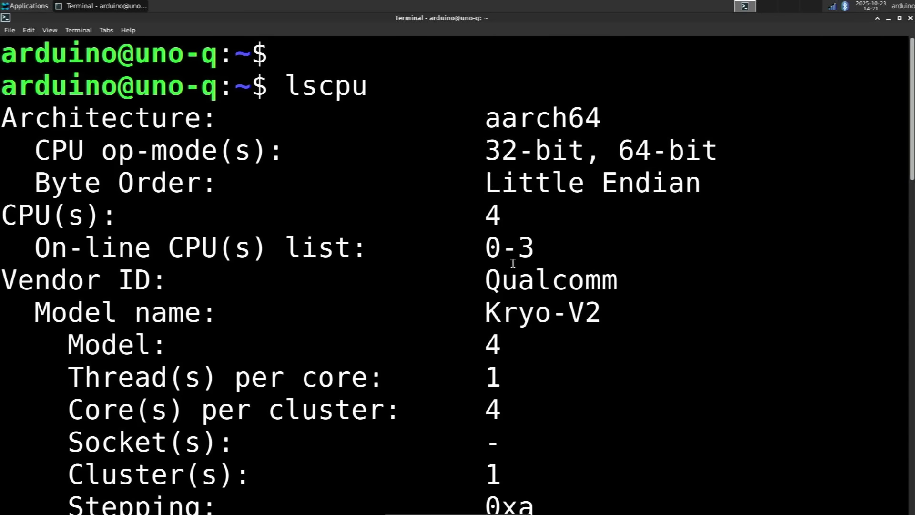
pyautogui.moveTo(587, 283)
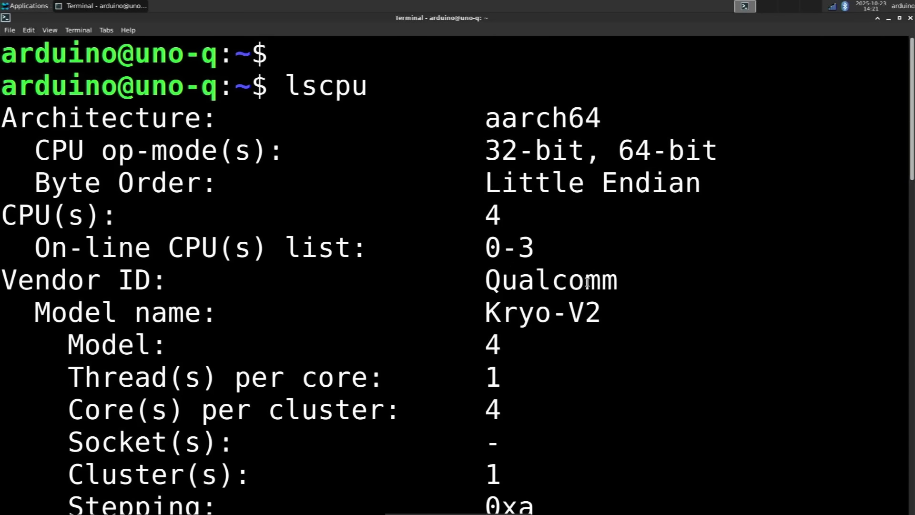
pyautogui.scroll(-3)
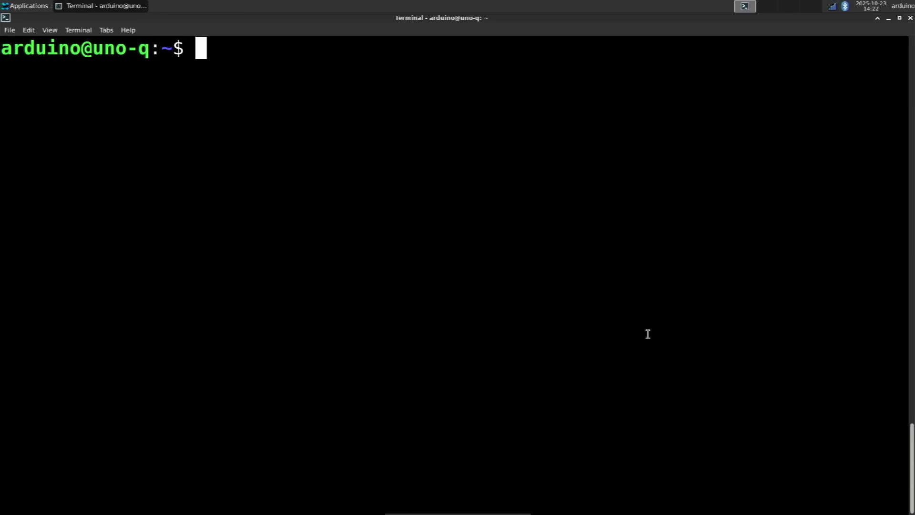
# Step: Run htop to view the live process monitor
pyautogui.write('htop')
pyautogui.write('df -')
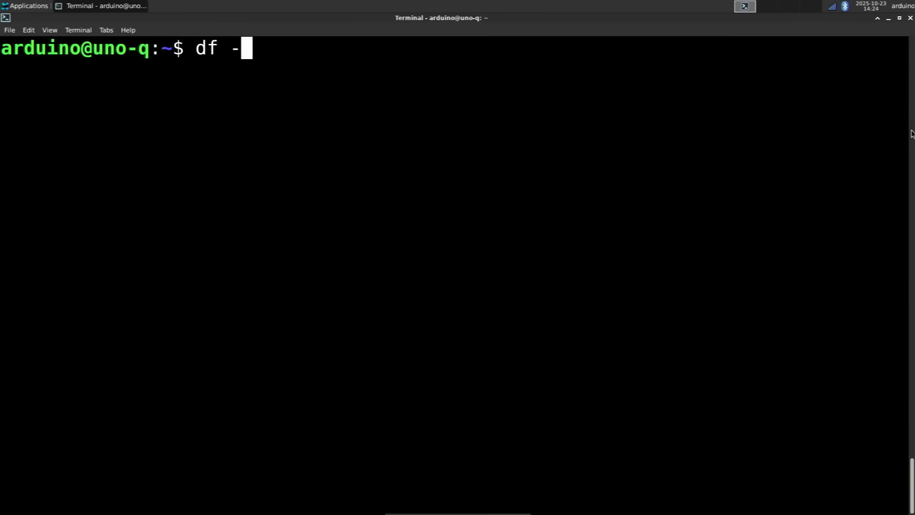
# Step: Run df -h and highlight the 9.3G root and 3.6G home partition sizes
pyautogui.press('Return')
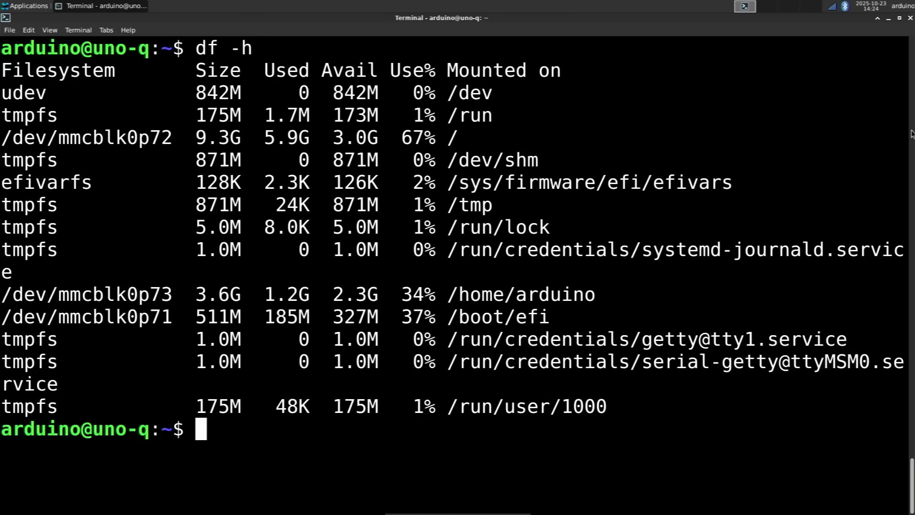
pyautogui.moveTo(667, 281)
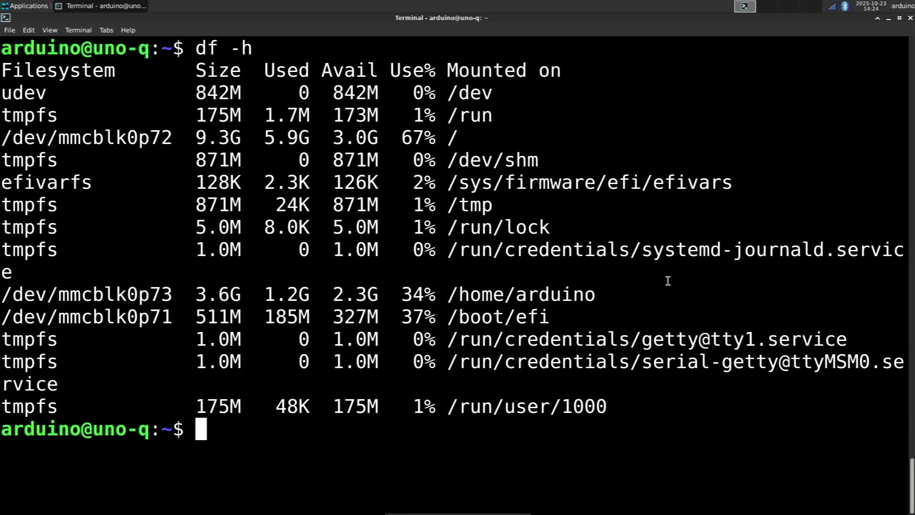
pyautogui.moveTo(376, 326)
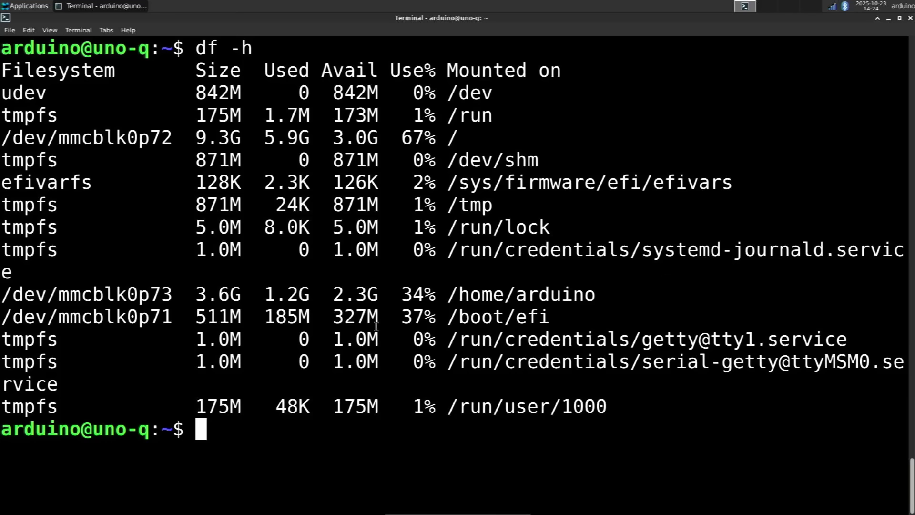
pyautogui.moveTo(574, 326)
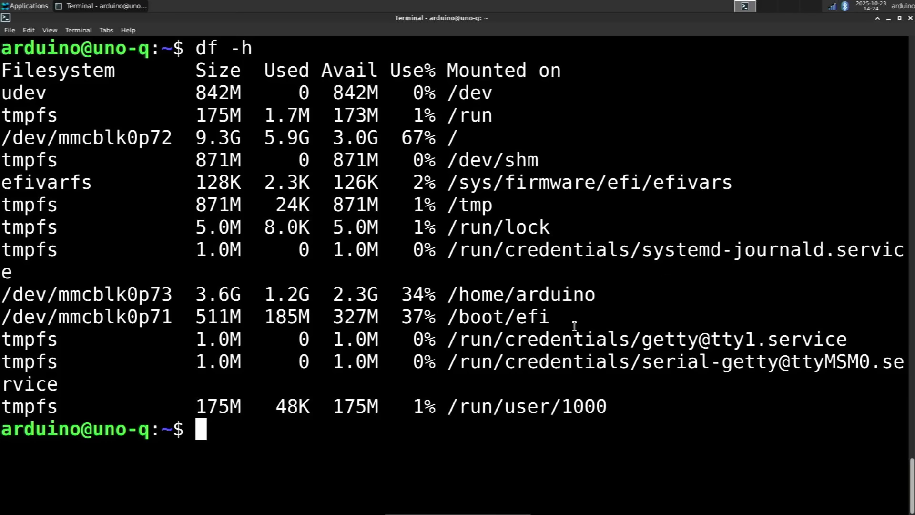
pyautogui.moveTo(346, 294)
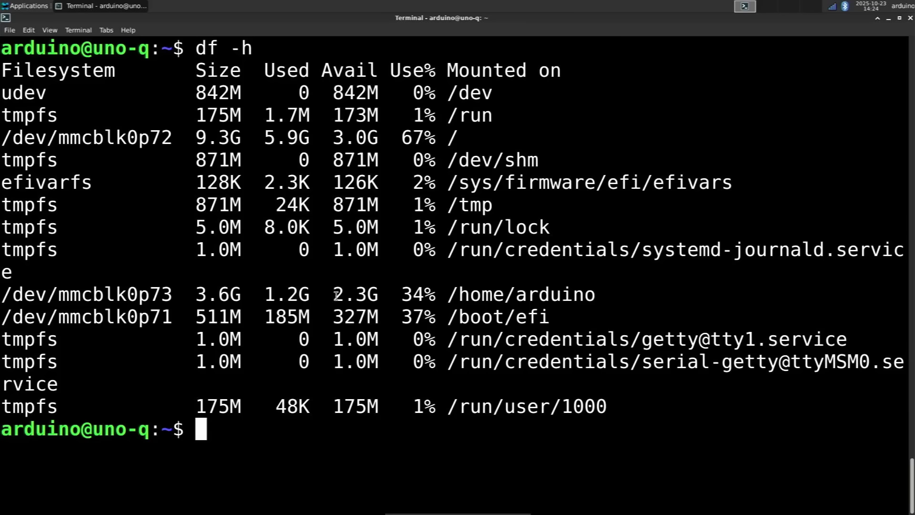
pyautogui.doubleClick(355, 294)
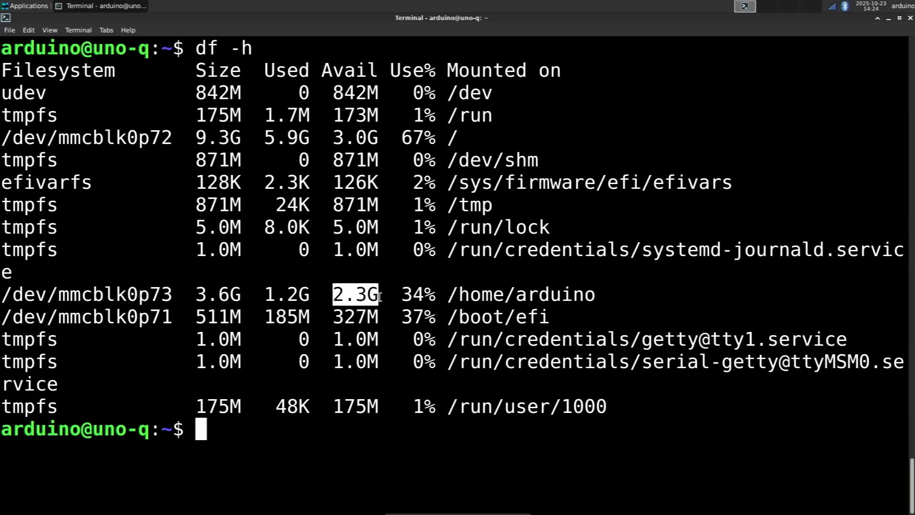
pyautogui.moveTo(467, 294)
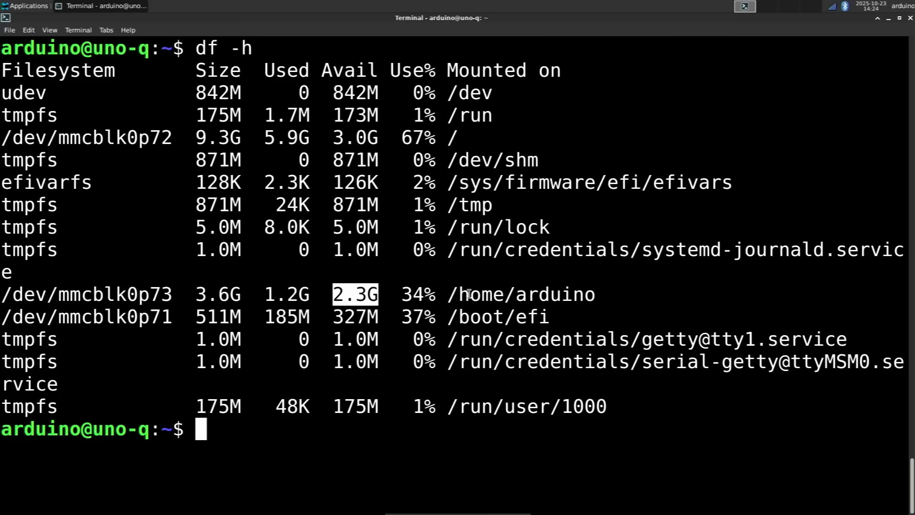
pyautogui.moveTo(453, 137)
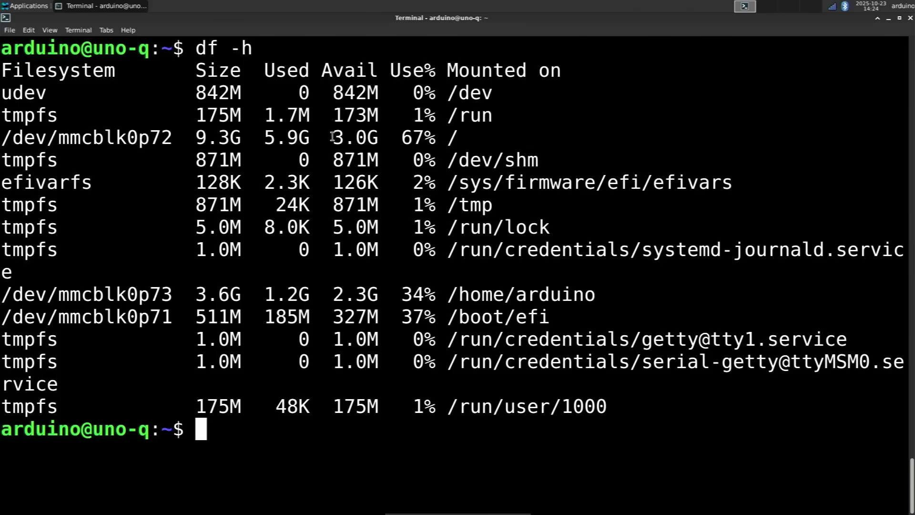
pyautogui.moveTo(204, 137)
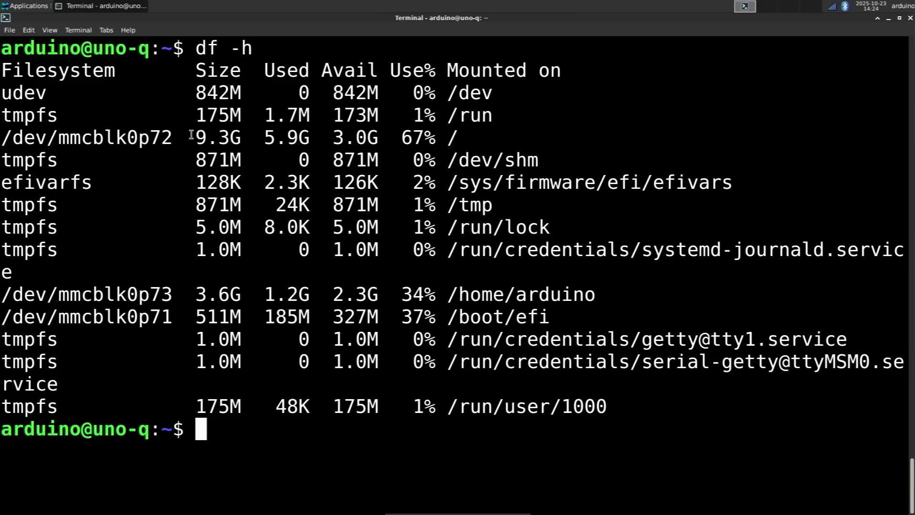
pyautogui.moveTo(292, 69)
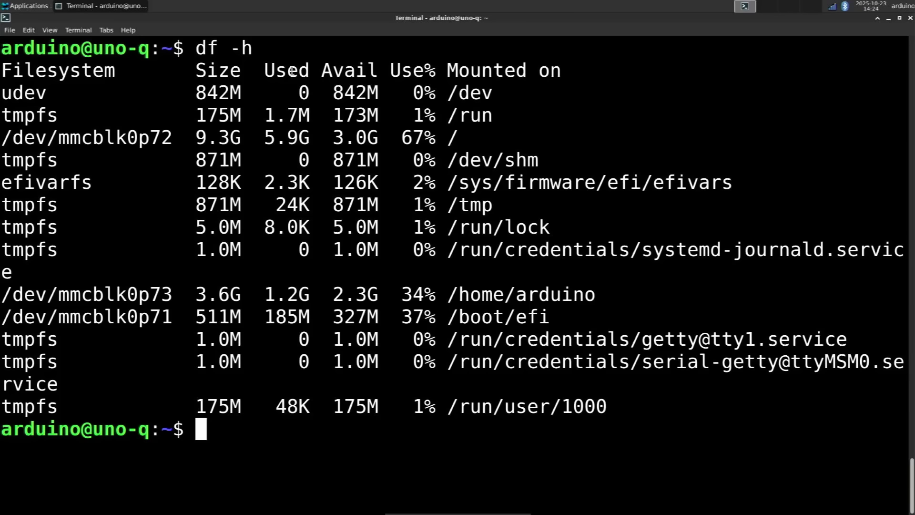
pyautogui.doubleClick(219, 137)
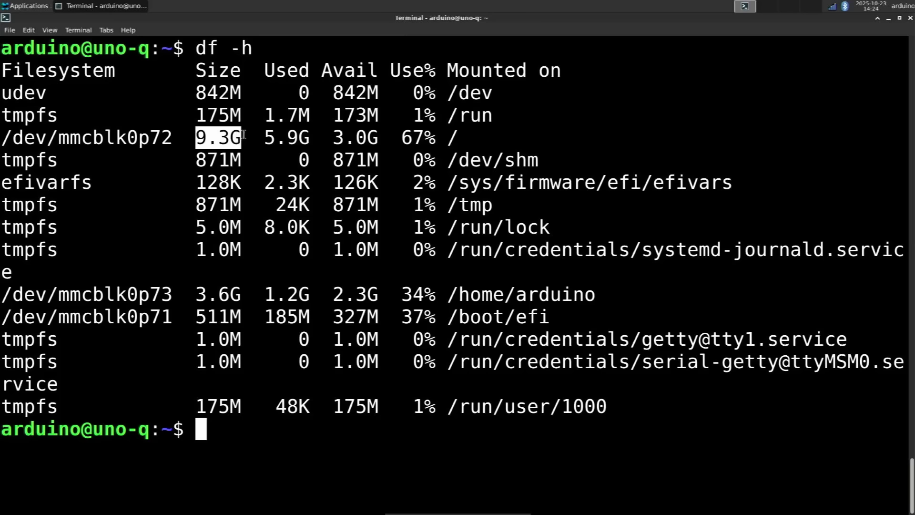
pyautogui.moveTo(204, 289)
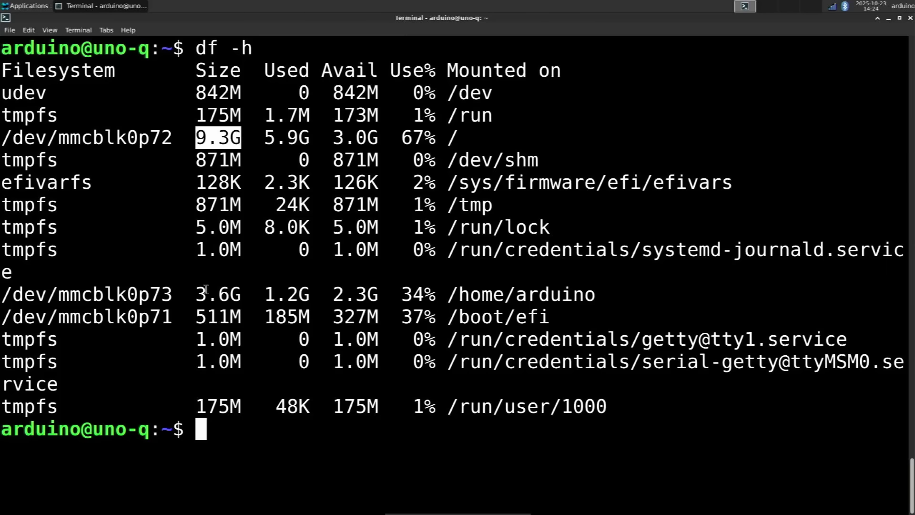
pyautogui.doubleClick(217, 293)
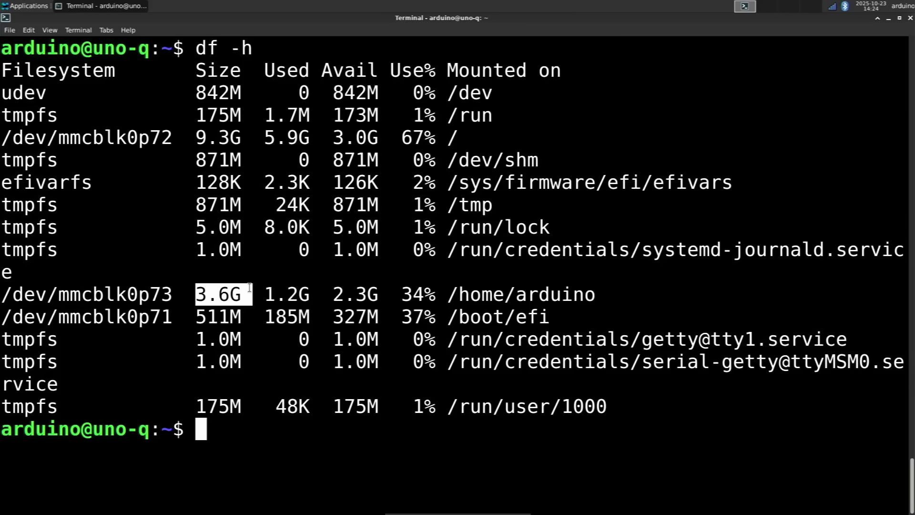
pyautogui.moveTo(286, 290)
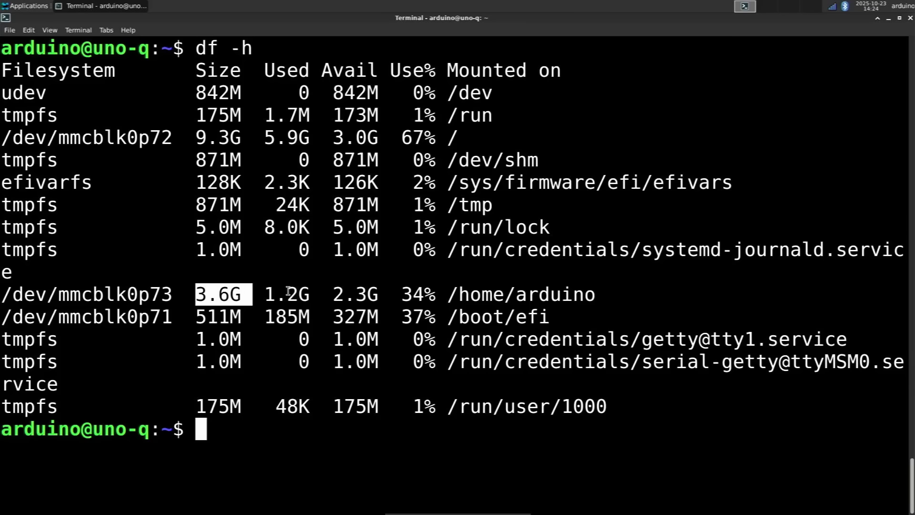
pyautogui.moveTo(313, 140)
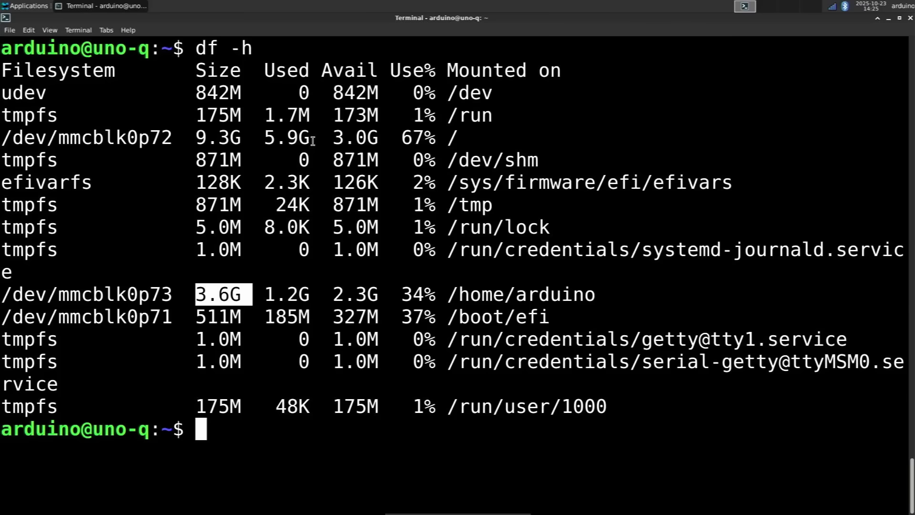
pyautogui.write('more')
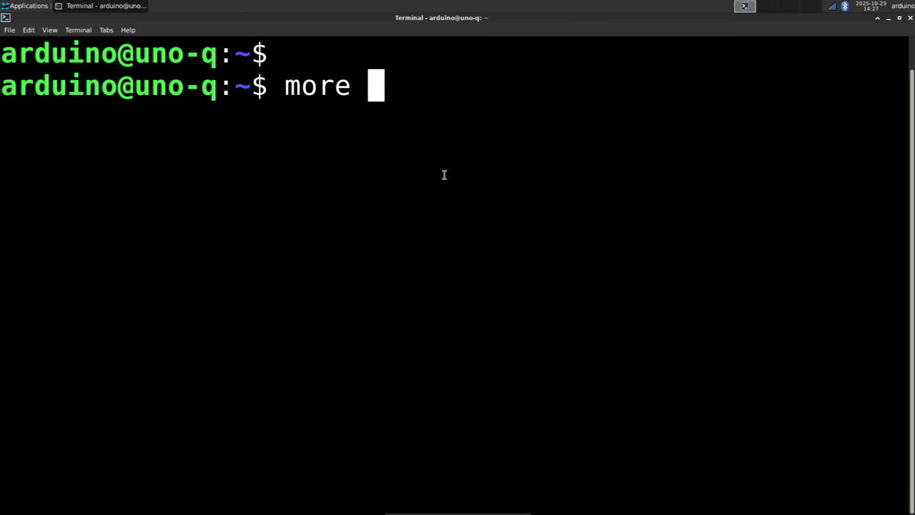
# Step: Run more /etc/os-release to display the OS release details
pyautogui.write('/etc/os-release')
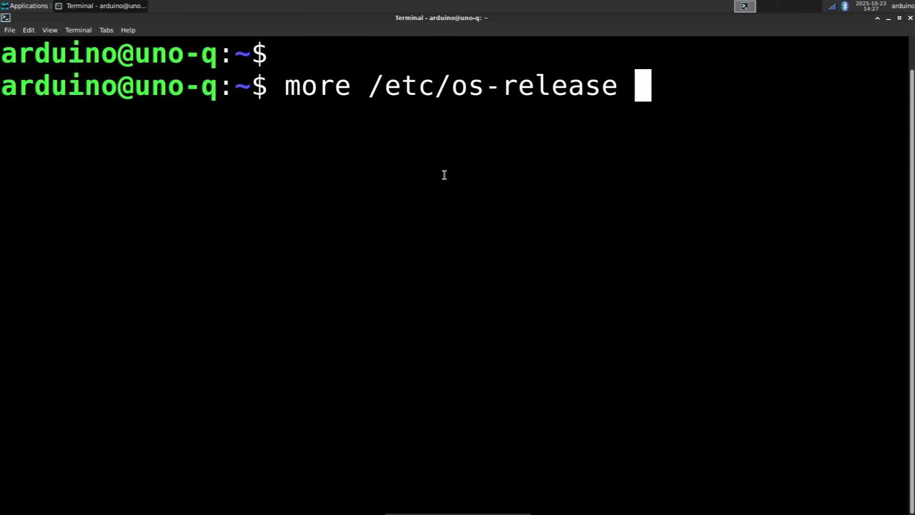
pyautogui.press('Return')
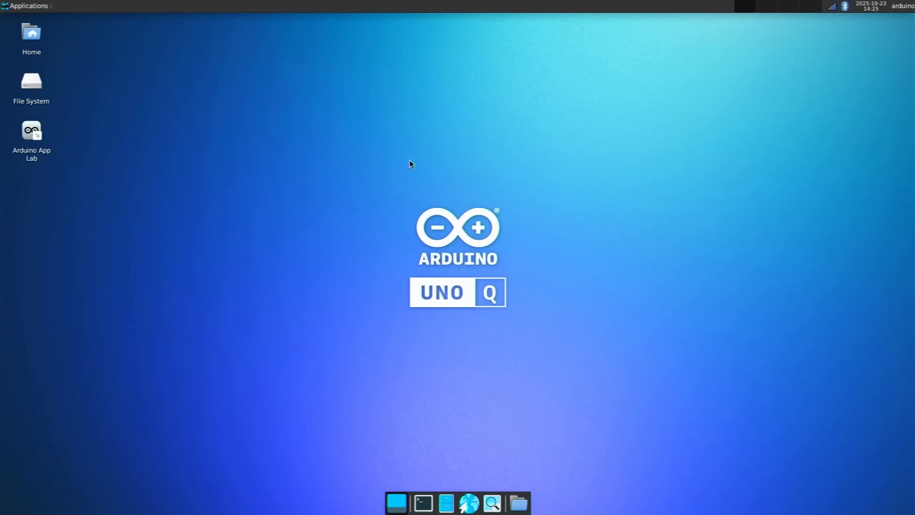
# Step: Reach the Desktop settings through Applications > Settings
pyautogui.click(27, 6)
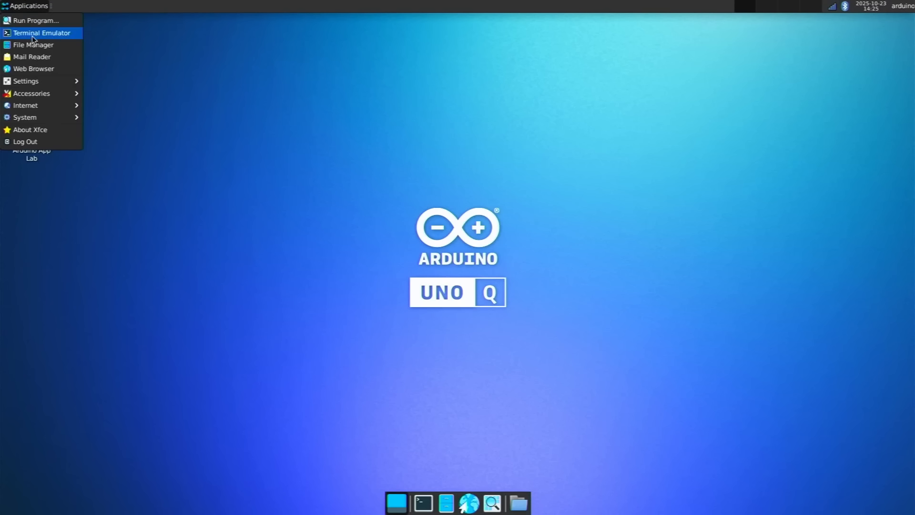
pyautogui.moveTo(36, 73)
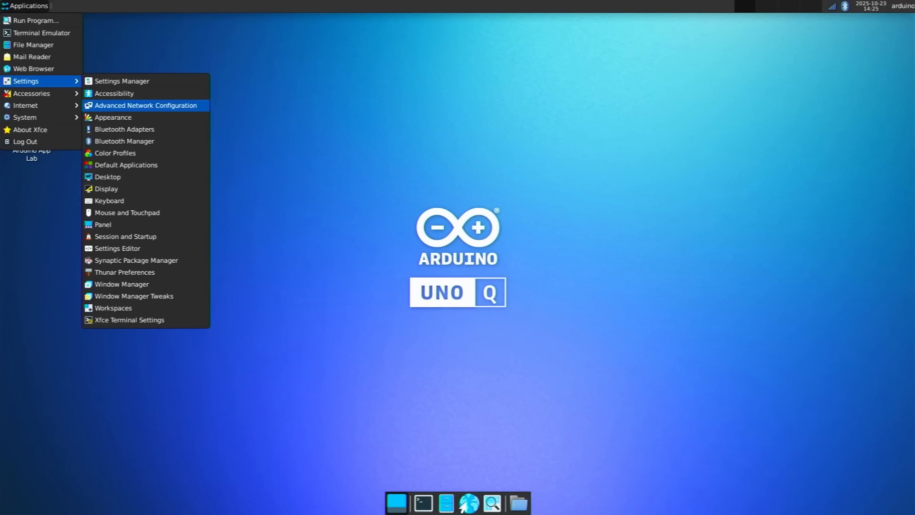
pyautogui.click(270, 203)
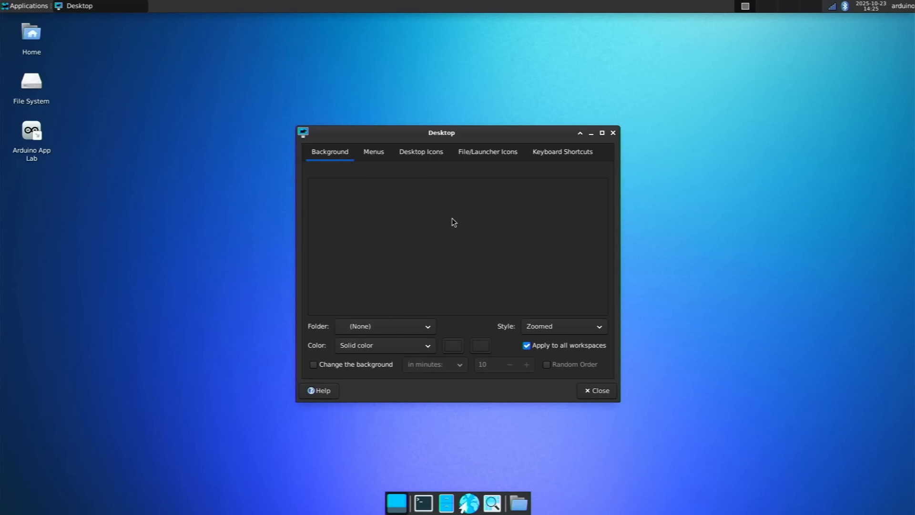
# Step: Apply the dark blue waves wallpaper with the Debian swirl and close the settings
pyautogui.click(384, 326)
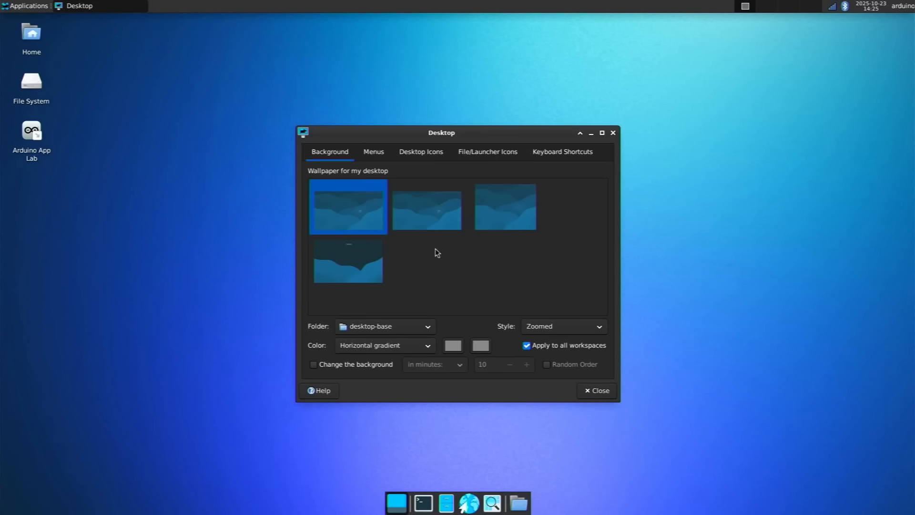
pyautogui.click(426, 207)
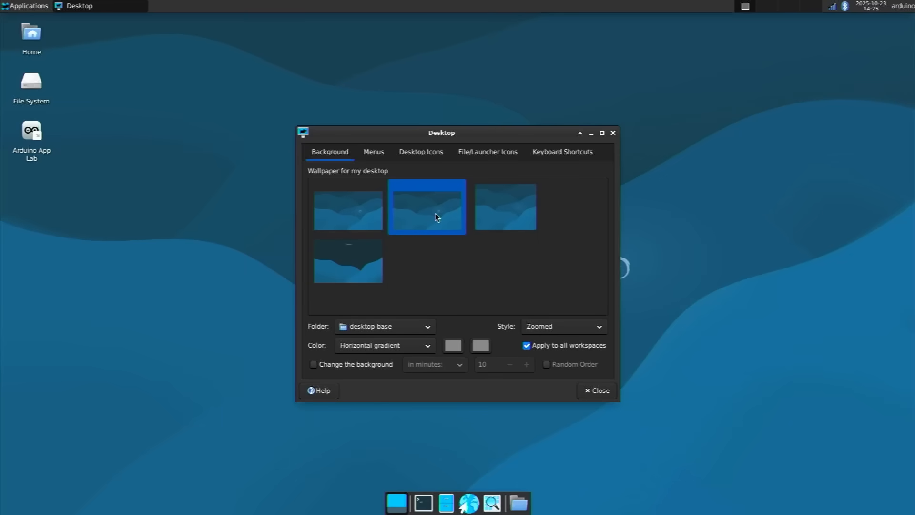
pyautogui.moveTo(595, 390)
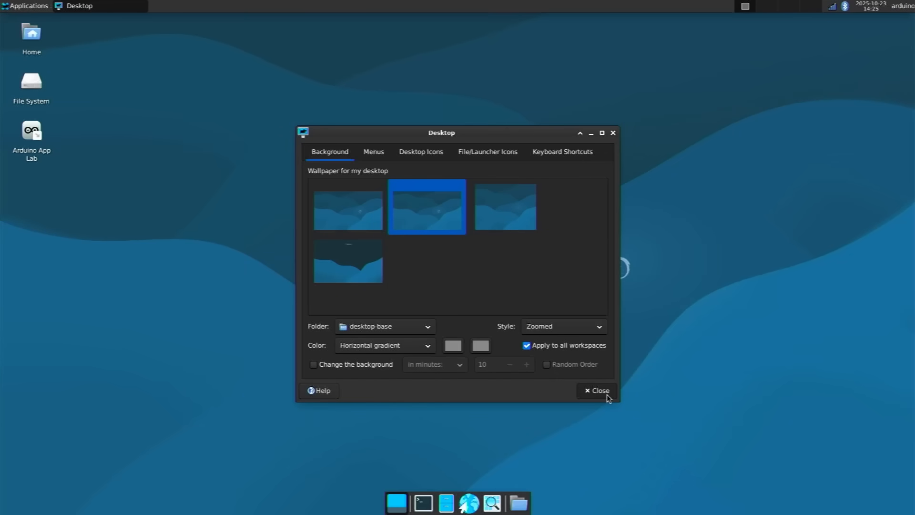
pyautogui.click(596, 391)
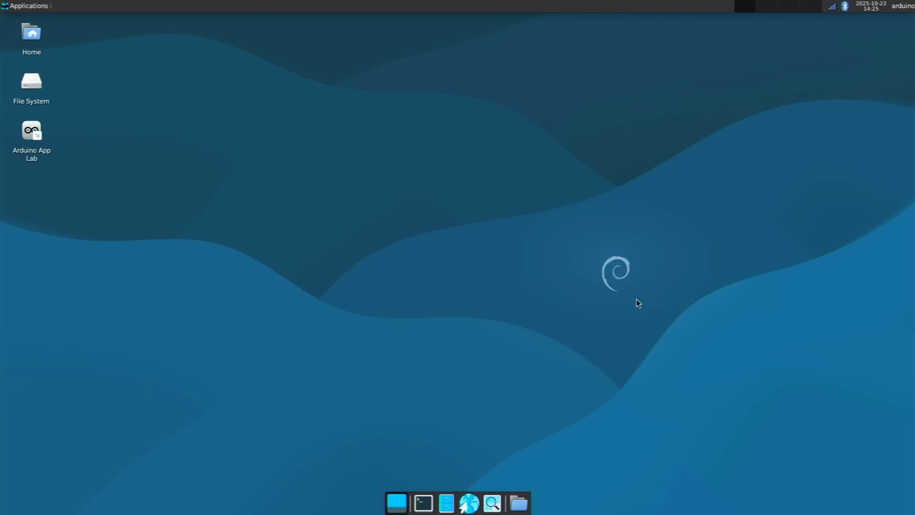
pyautogui.moveTo(547, 259)
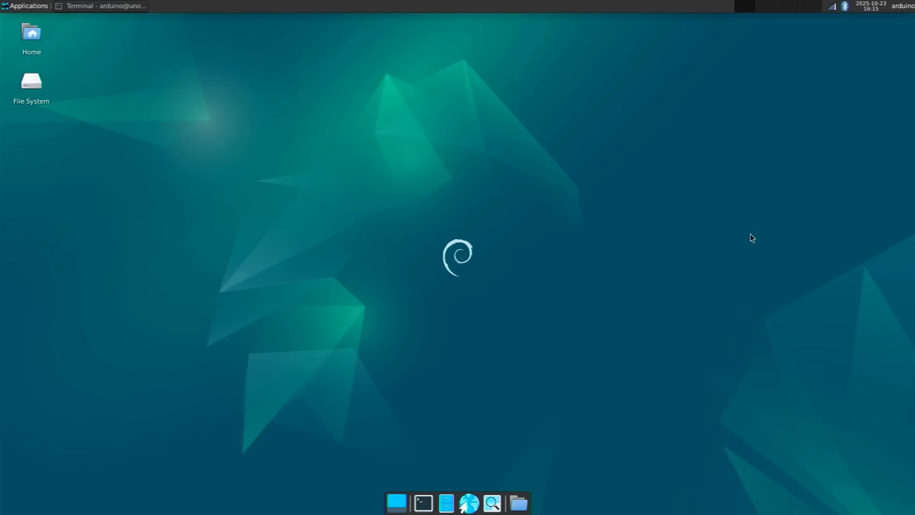
pyautogui.moveTo(737, 247)
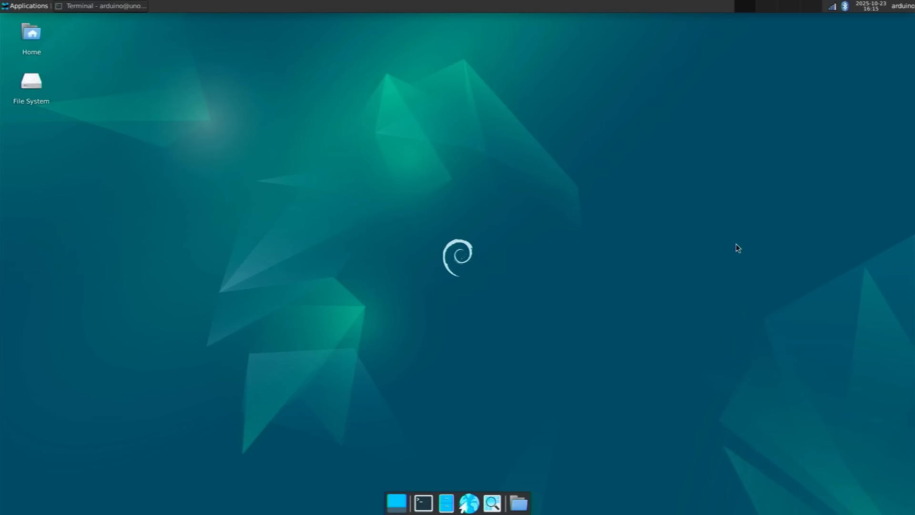
pyautogui.moveTo(82, 45)
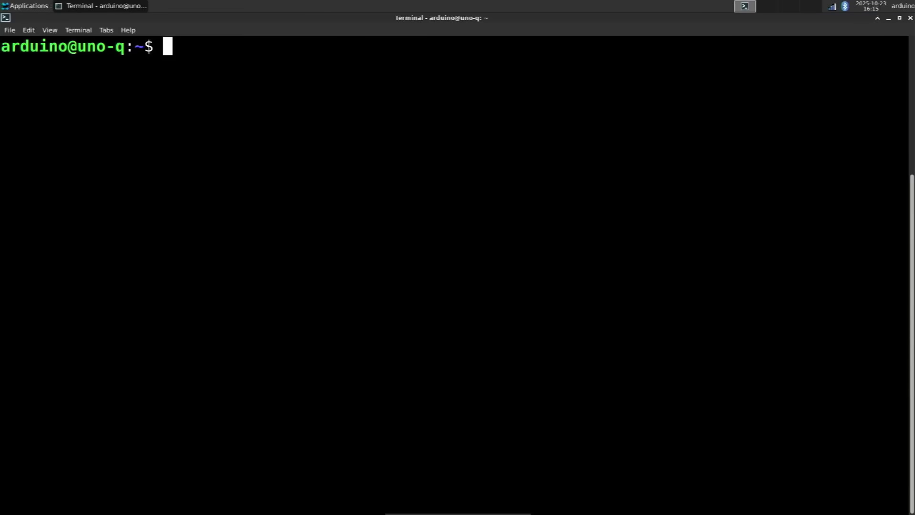
pyautogui.moveTo(259, 131)
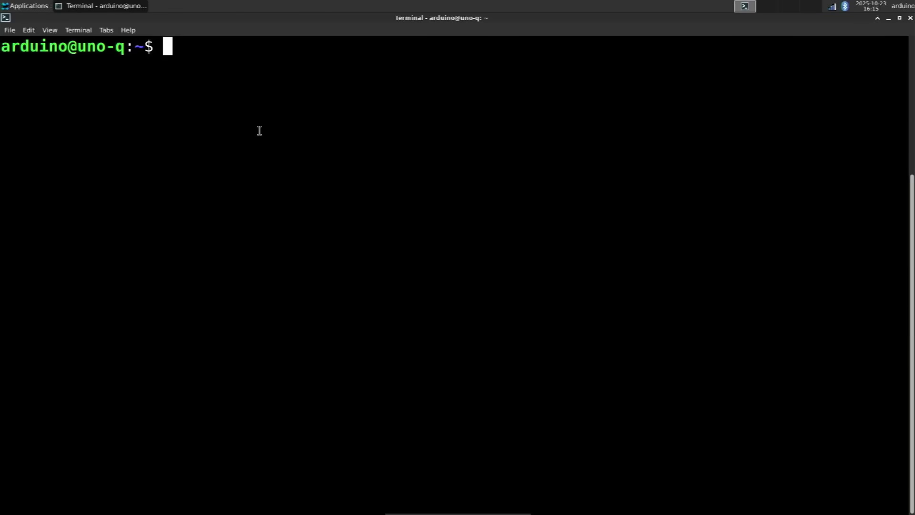
# Step: Run python3 py1.py to print 'Hello from Arduino Uno Q', then close the terminal
pyautogui.write('print("Hello from Arduino Uno Q")')
pyautogui.write('python3 py1.py')
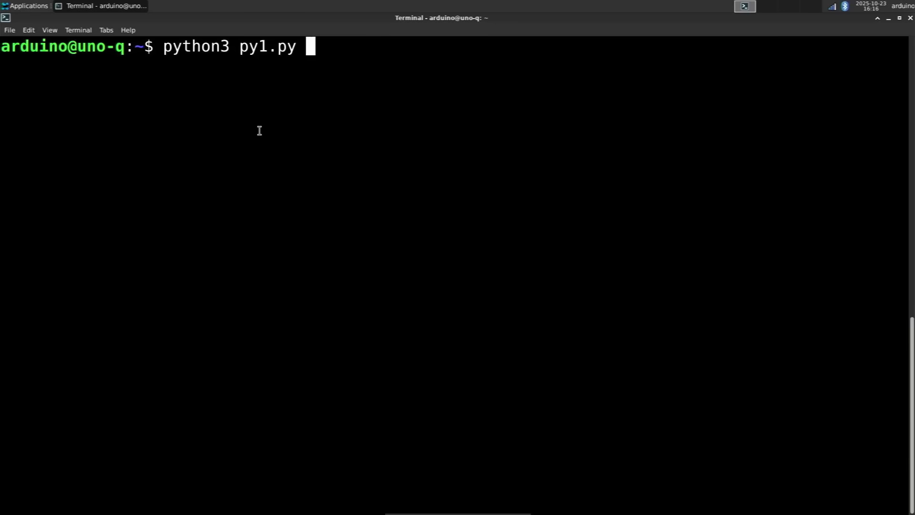
pyautogui.press('Return')
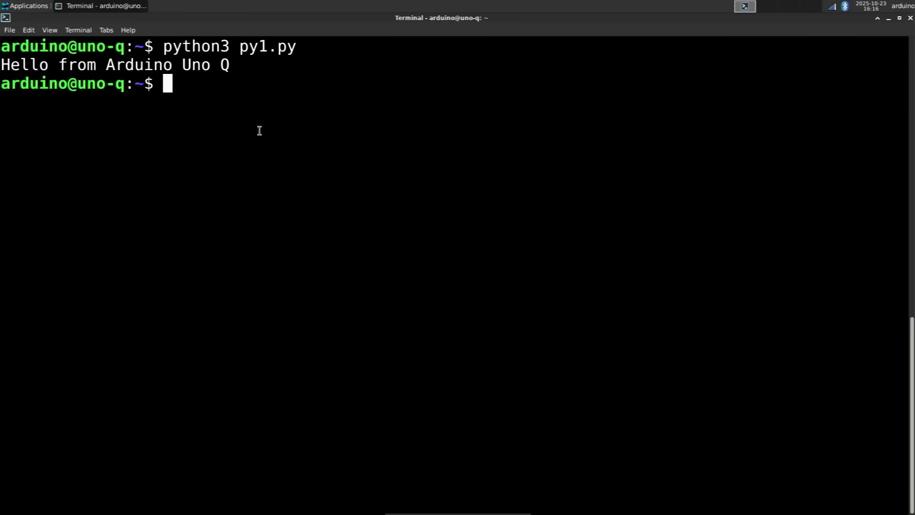
pyautogui.moveTo(910, 28)
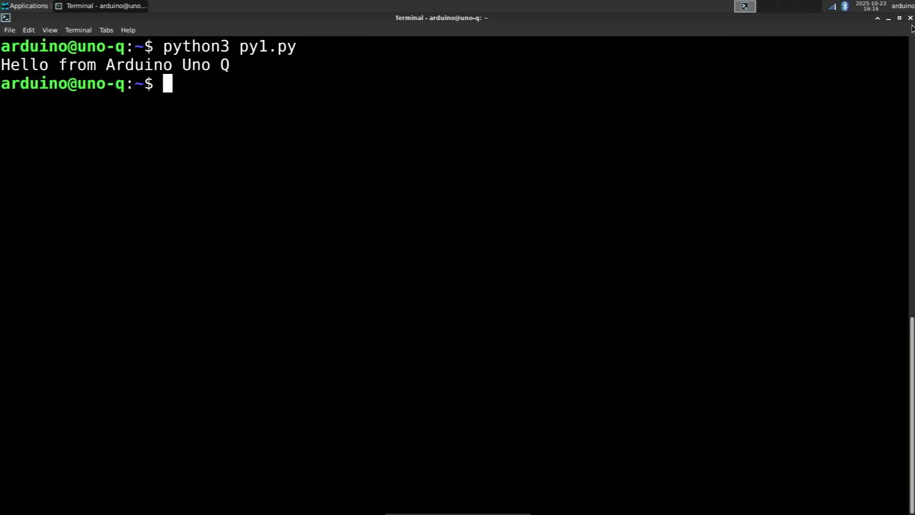
pyautogui.click(909, 17)
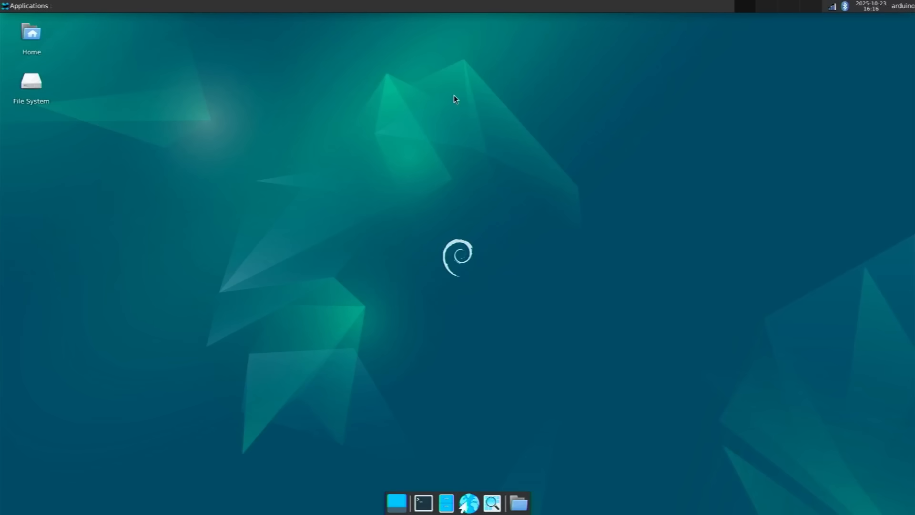